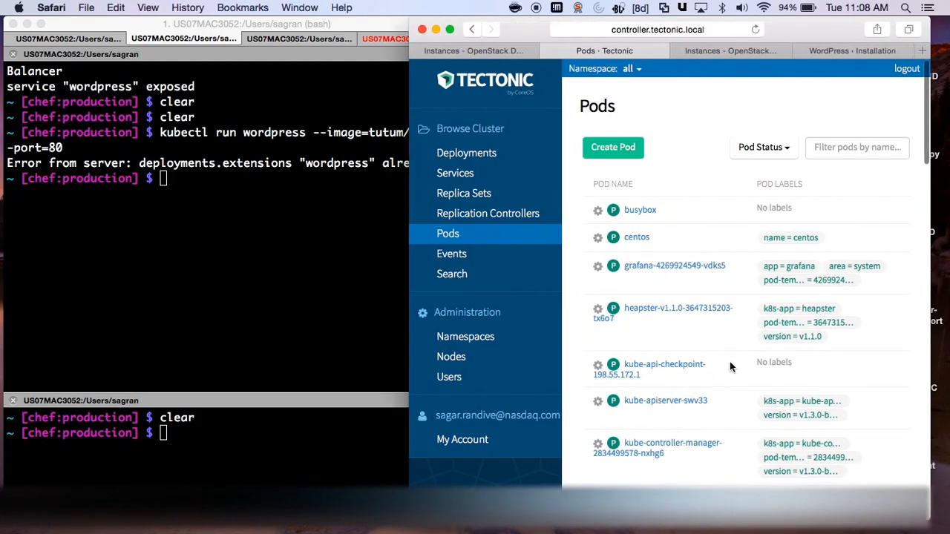
- Run 'kubectl run wordpress --image=tutum/wordpress --port=80' to create the wordpress deployment
{"action": "scroll", "scroll_direction": "down", "scroll_amount": 3}
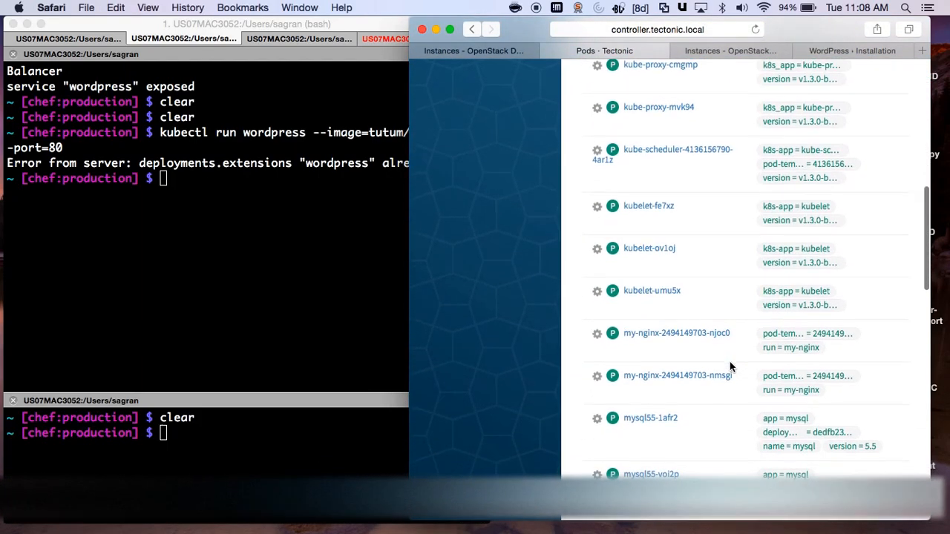
{"action": "scroll", "scroll_direction": "up", "scroll_amount": 3}
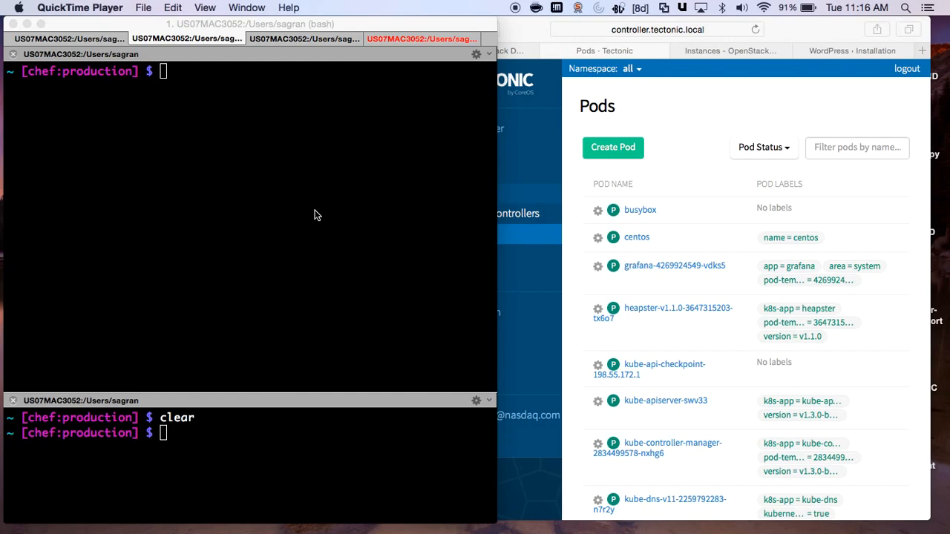
{"action": "key", "text": "ctrl+r"}
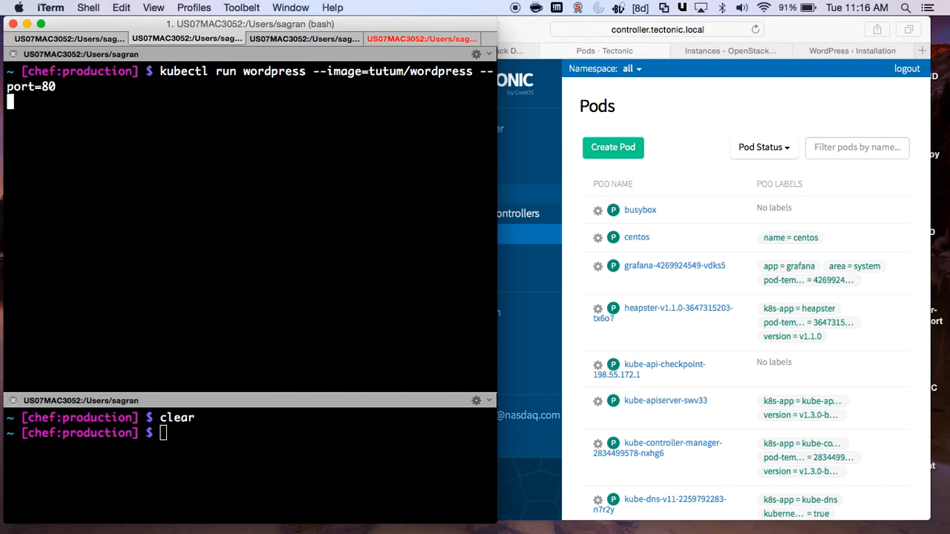
{"action": "key", "text": "Return"}
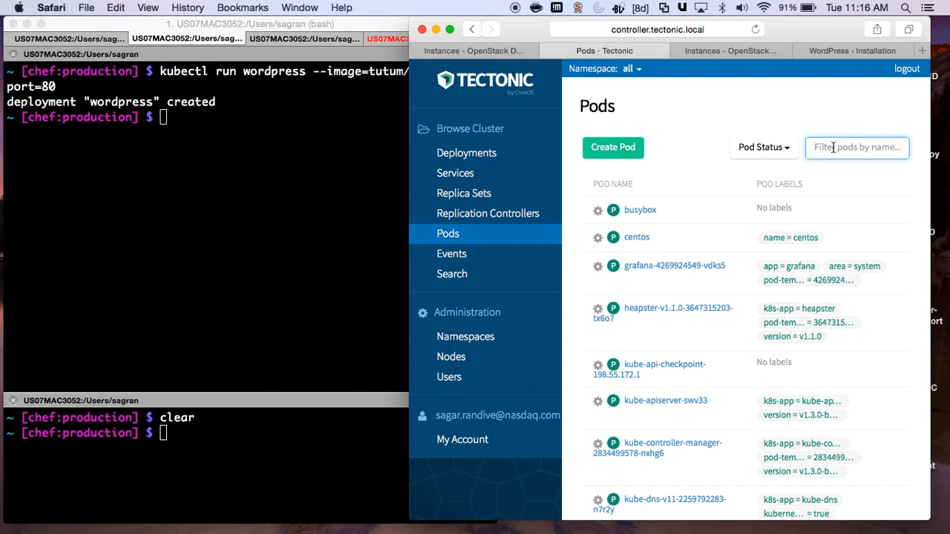
- Filter pods by 'word' and inspect the wordpress container, running from tutum/wordpress
{"action": "type", "text": "word"}
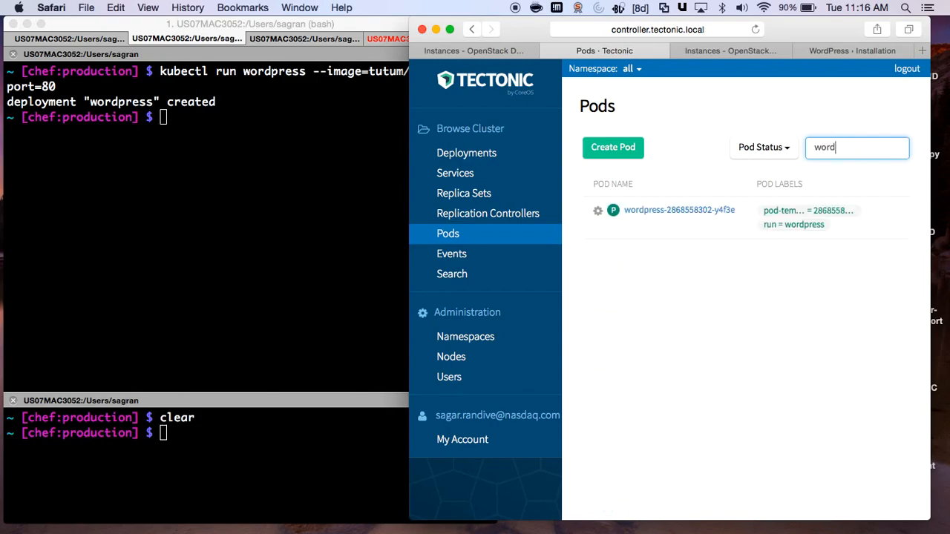
{"action": "mouse_move", "coordinate": [664, 216]}
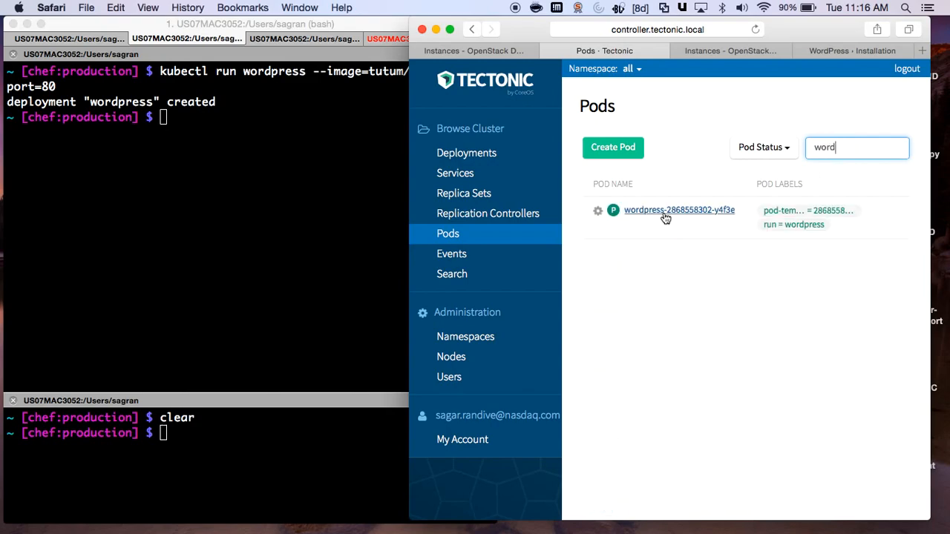
{"action": "left_click", "coordinate": [679, 210]}
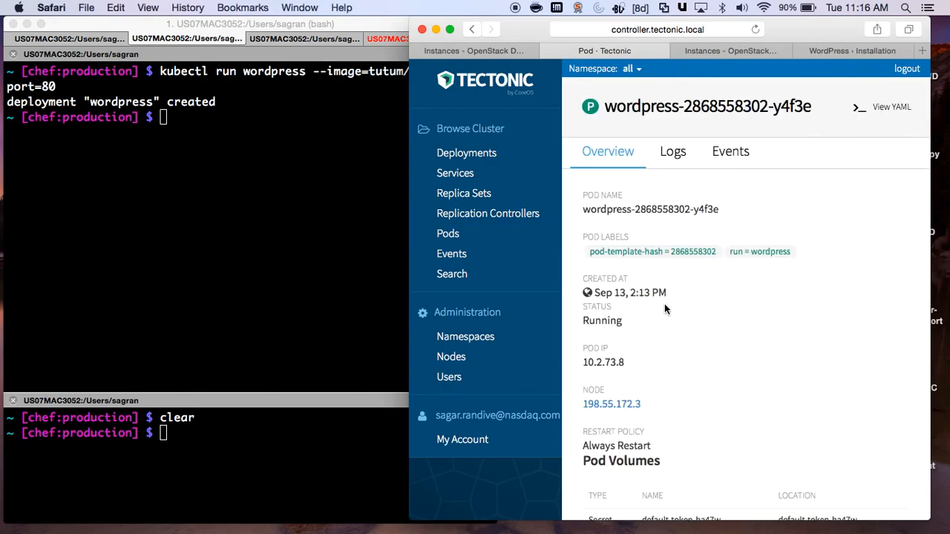
{"action": "scroll", "scroll_direction": "down", "scroll_amount": 3}
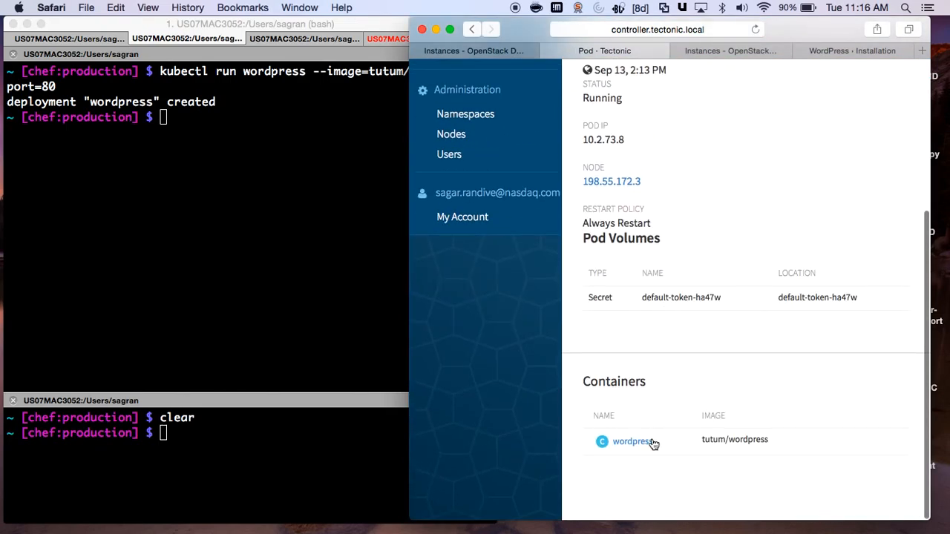
{"action": "left_click", "coordinate": [631, 440]}
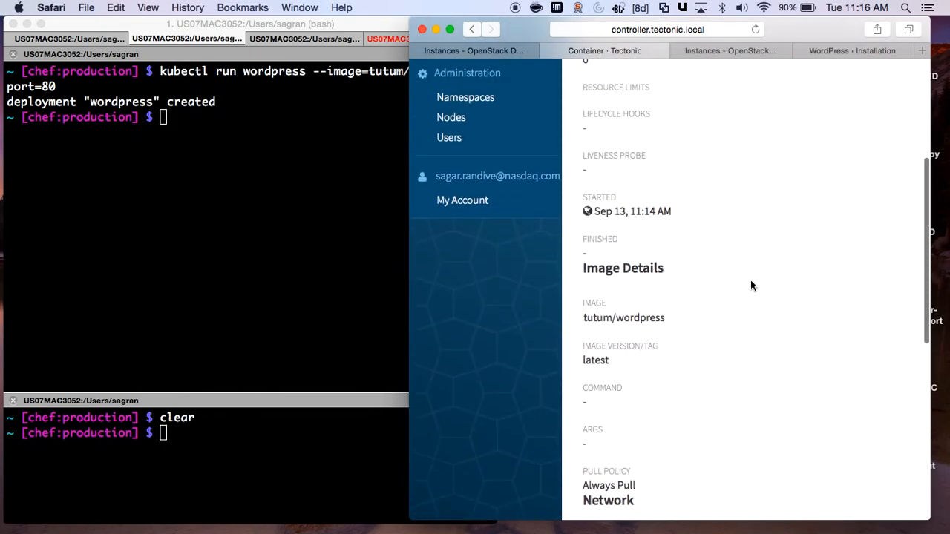
{"action": "scroll", "scroll_direction": "up", "scroll_amount": 3}
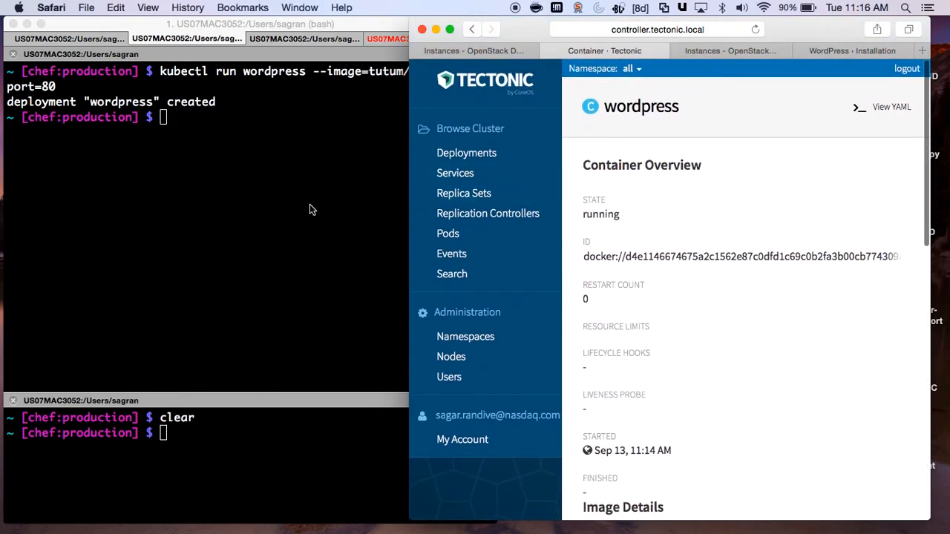
{"action": "left_click", "coordinate": [251, 223]}
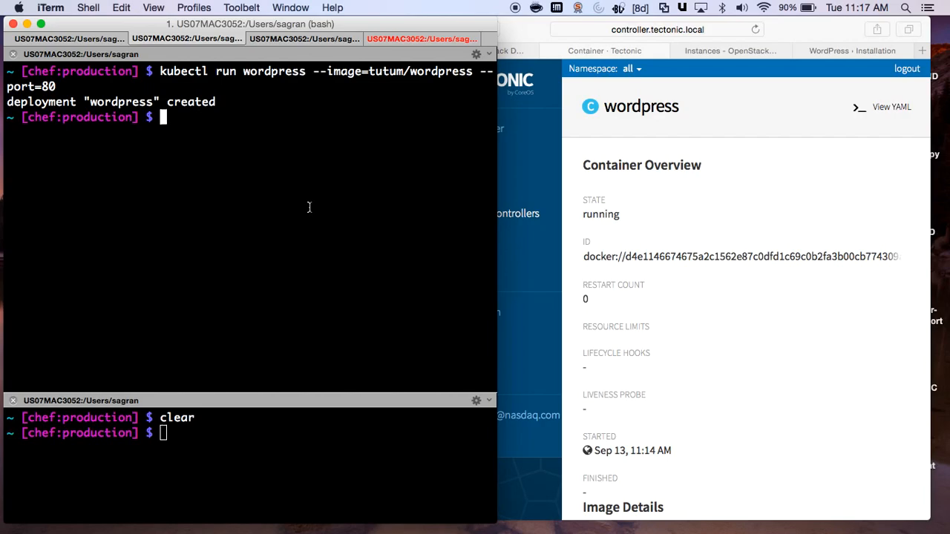
- Recall and run 'kubectl expose deployment wordpress --type=LoadBalancer', confirming 'service wordpress exposed'
{"action": "key", "text": "Ctrl+r"}
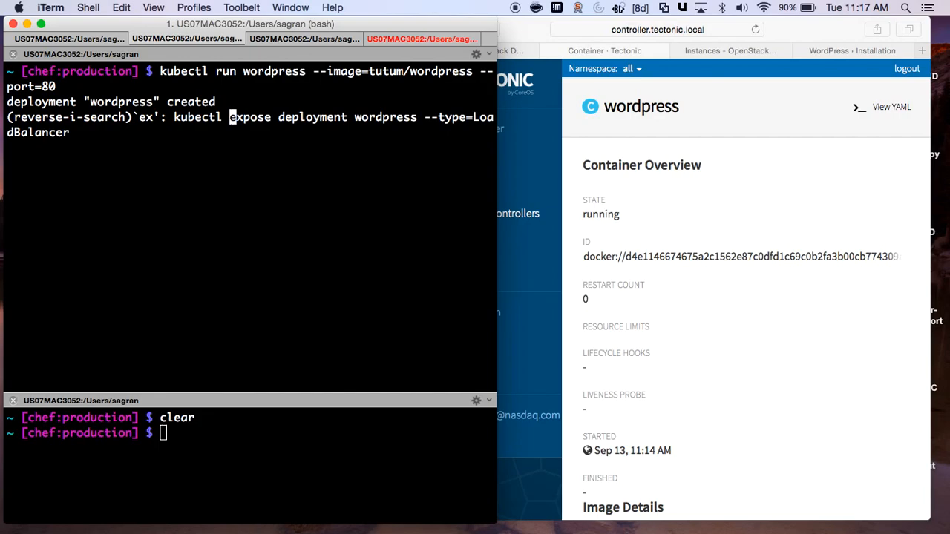
{"action": "key", "text": "Return"}
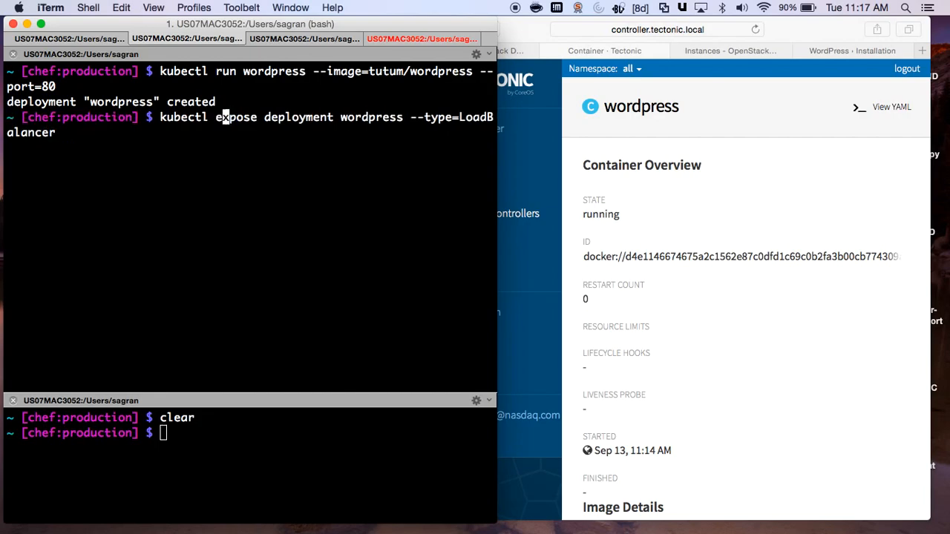
{"action": "key", "text": "Return"}
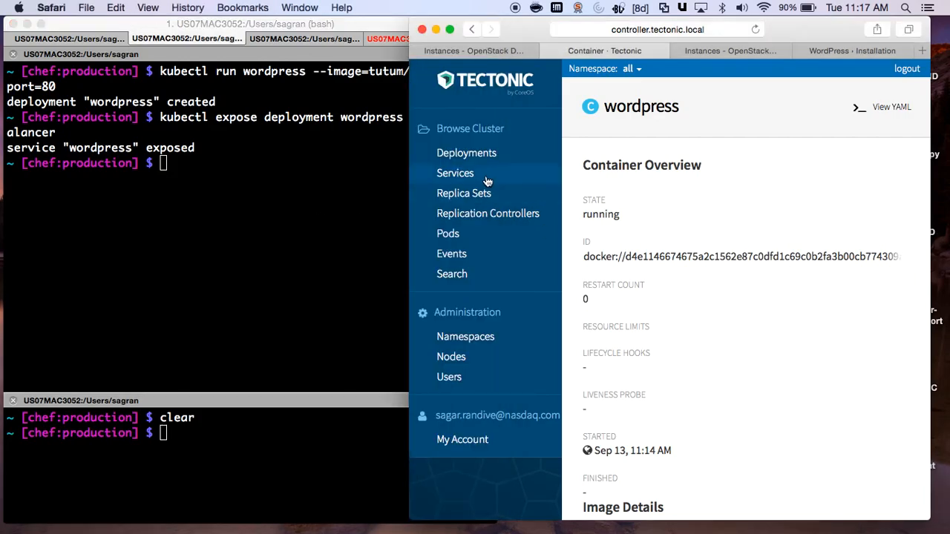
- Filter Services by 'word' and open wordpress, showing node port 32312 mapped to port 80
{"action": "left_click", "coordinate": [455, 173]}
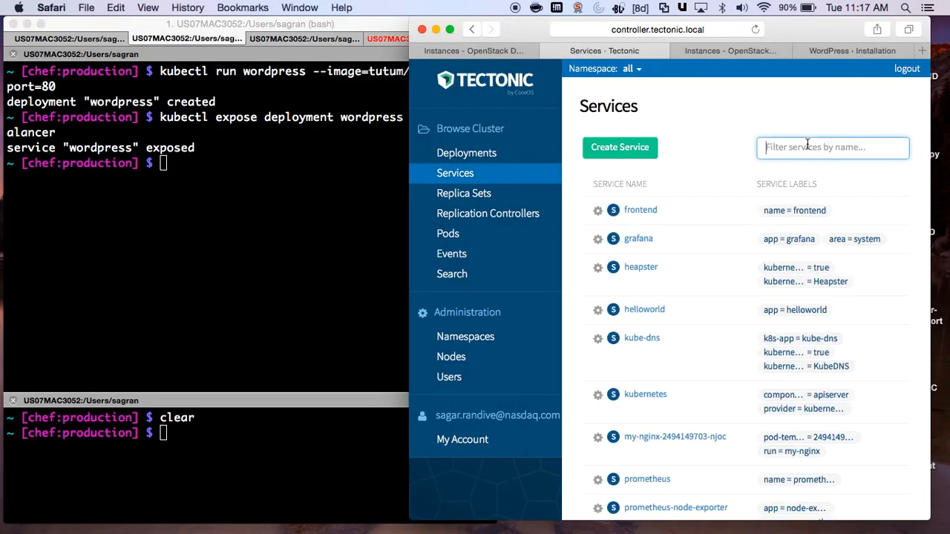
{"action": "type", "text": "word"}
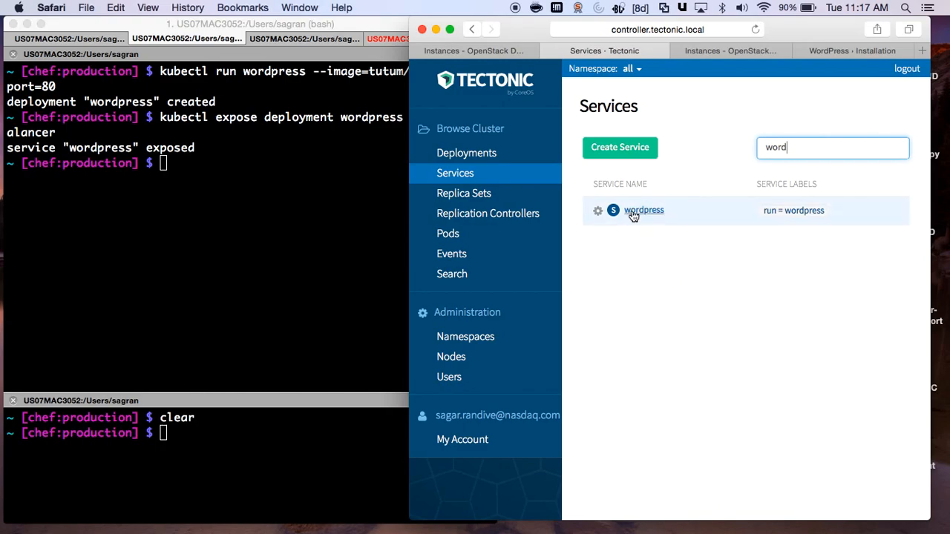
{"action": "left_click", "coordinate": [643, 210]}
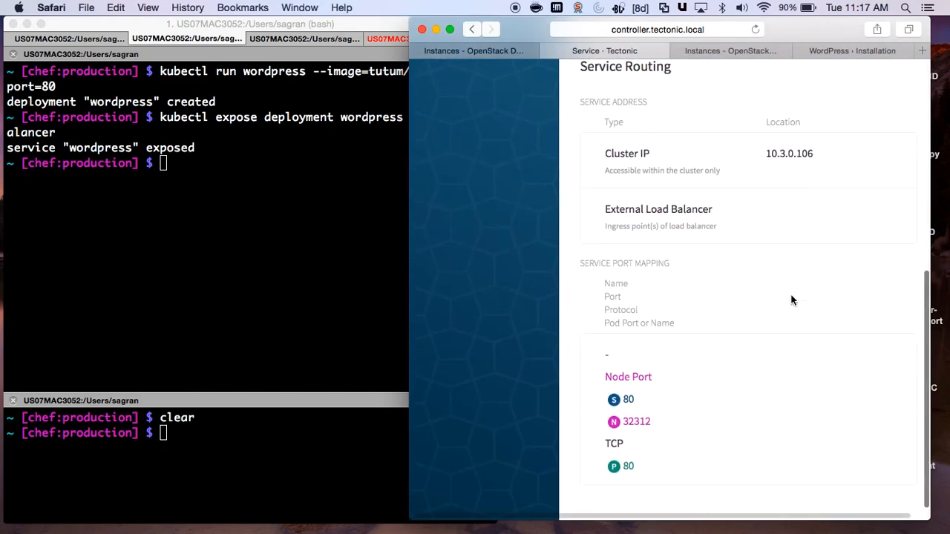
{"action": "mouse_move", "coordinate": [665, 422]}
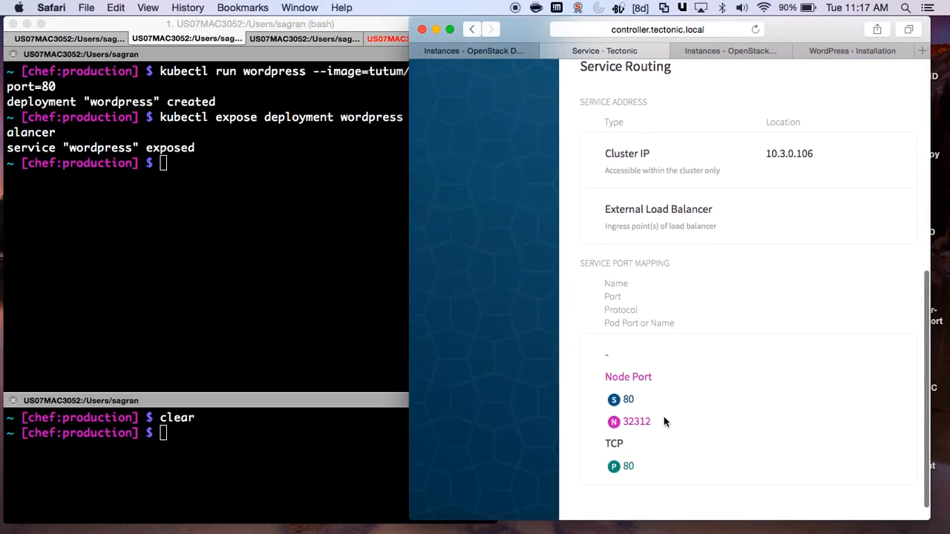
{"action": "mouse_move", "coordinate": [661, 424]}
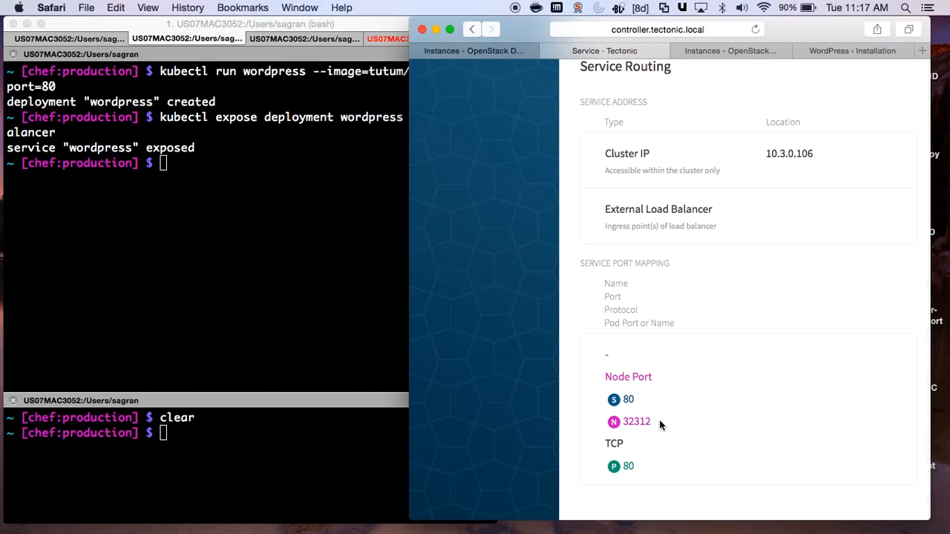
{"action": "mouse_move", "coordinate": [928, 63]}
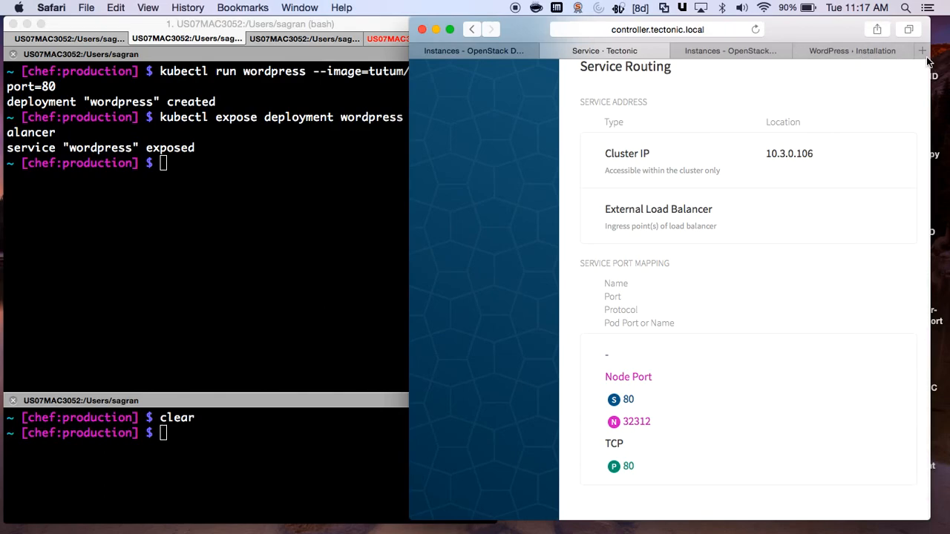
{"action": "mouse_move", "coordinate": [922, 51]}
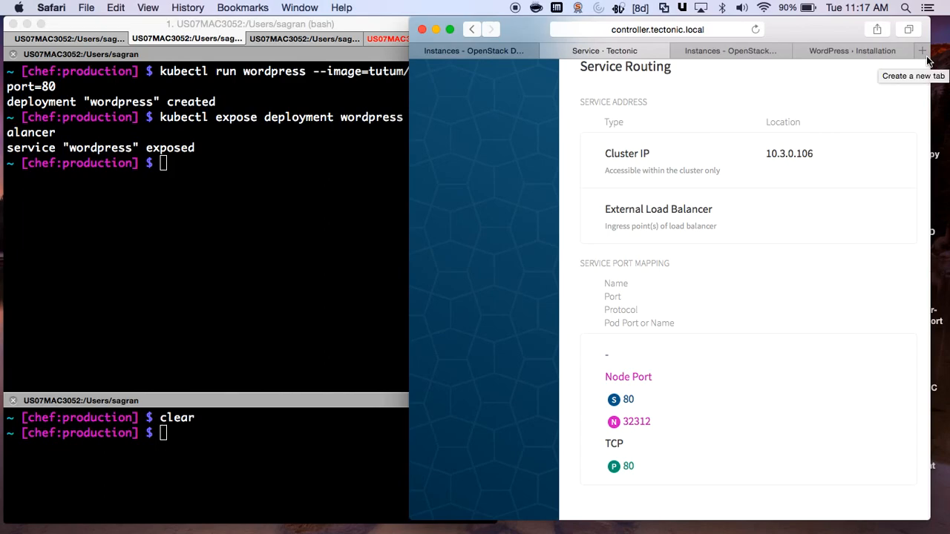
- Load the WordPress welcome page via the node port, then return to Tectonic's wordpress service
{"action": "left_click", "coordinate": [922, 51]}
{"action": "type", "text": "controller.tectonic.local:32"}
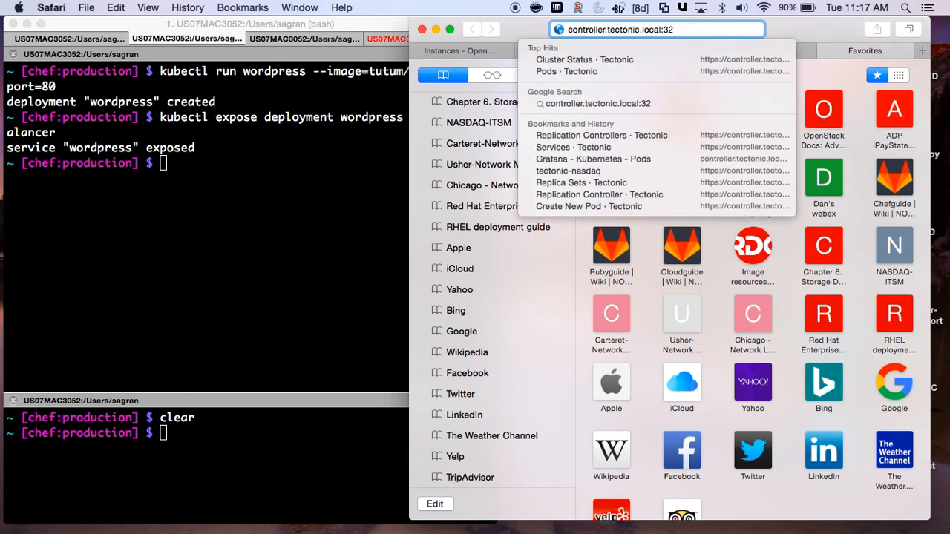
{"action": "type", "text": "31"}
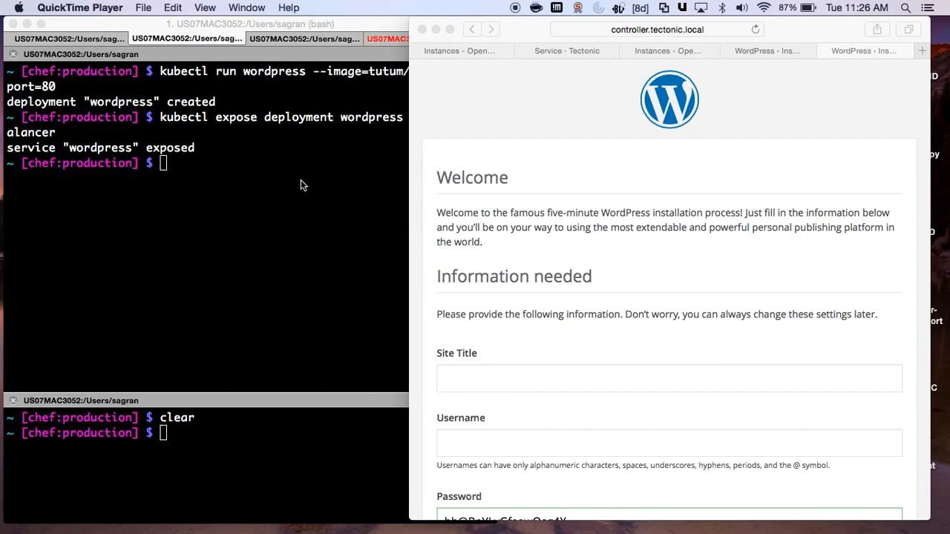
{"action": "left_click", "coordinate": [566, 51]}
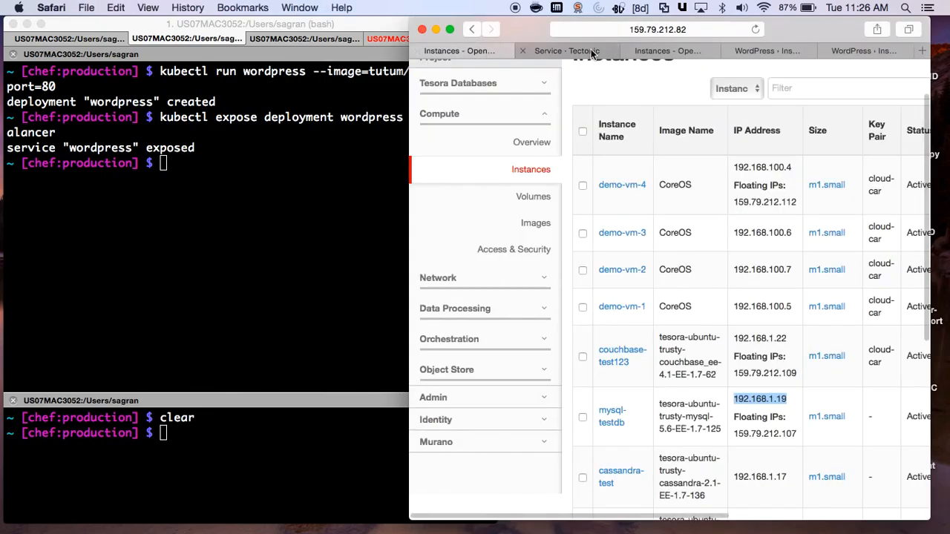
{"action": "left_click", "coordinate": [567, 51]}
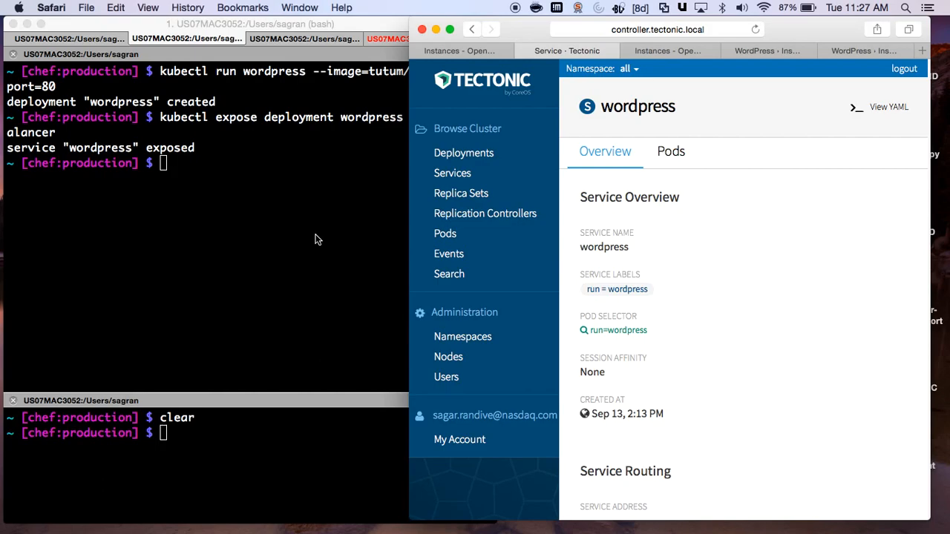
- Show mysql55's Pods tab, listing mysql55-1afr2 and mysql55-voi2p
{"action": "left_click", "coordinate": [484, 213]}
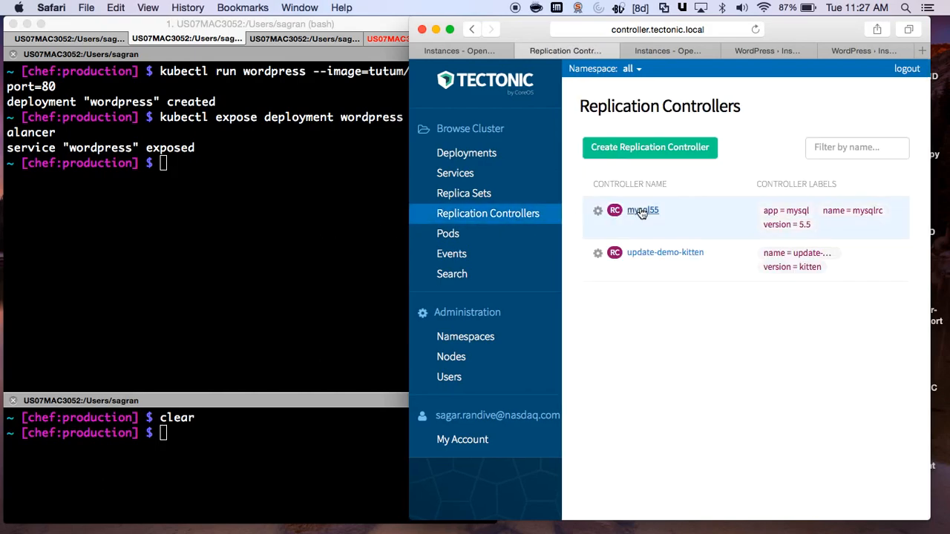
{"action": "left_click", "coordinate": [642, 210]}
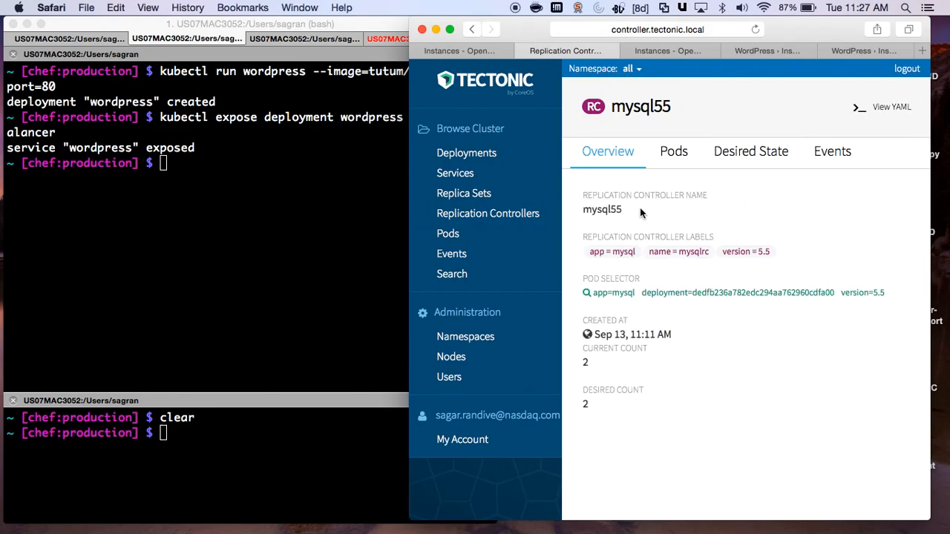
{"action": "left_click", "coordinate": [673, 151]}
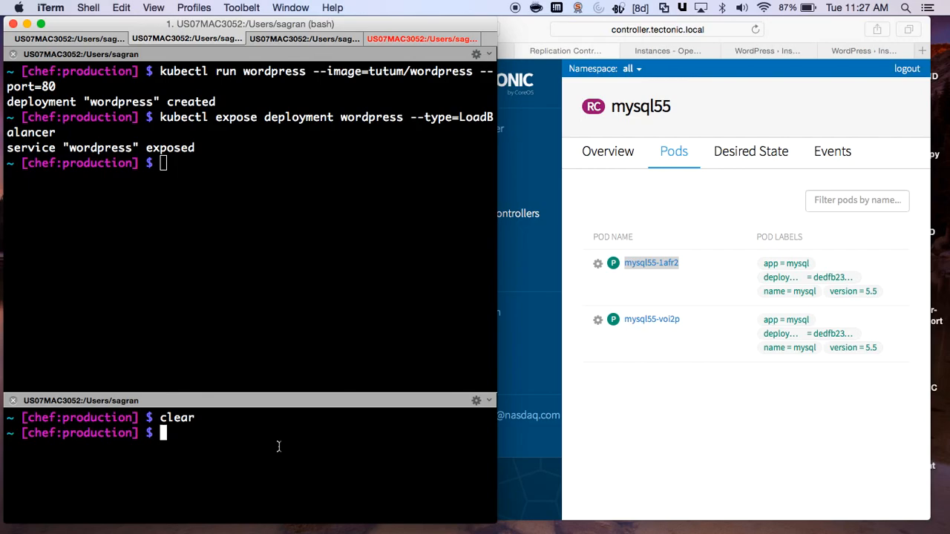
- Run 'kubectl delete pod mysql55-1afr2' to remove that pod
{"action": "type", "text": "kubectl"}
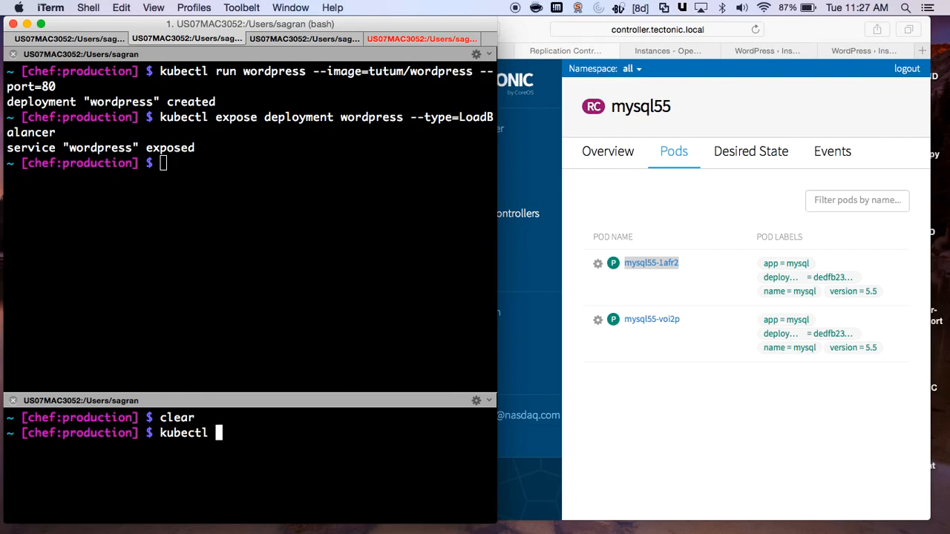
{"action": "type", "text": "delete pod mysql55-1afr2"}
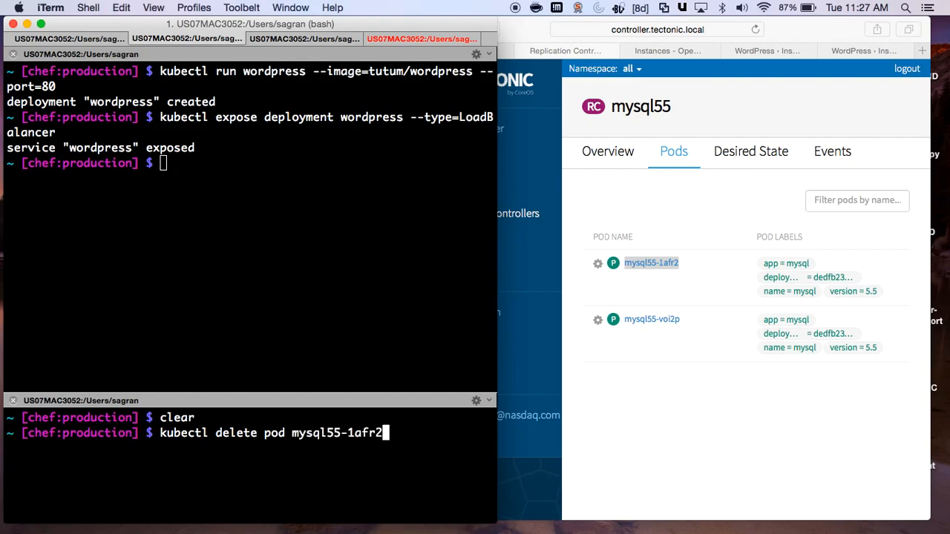
{"action": "key", "text": "Return"}
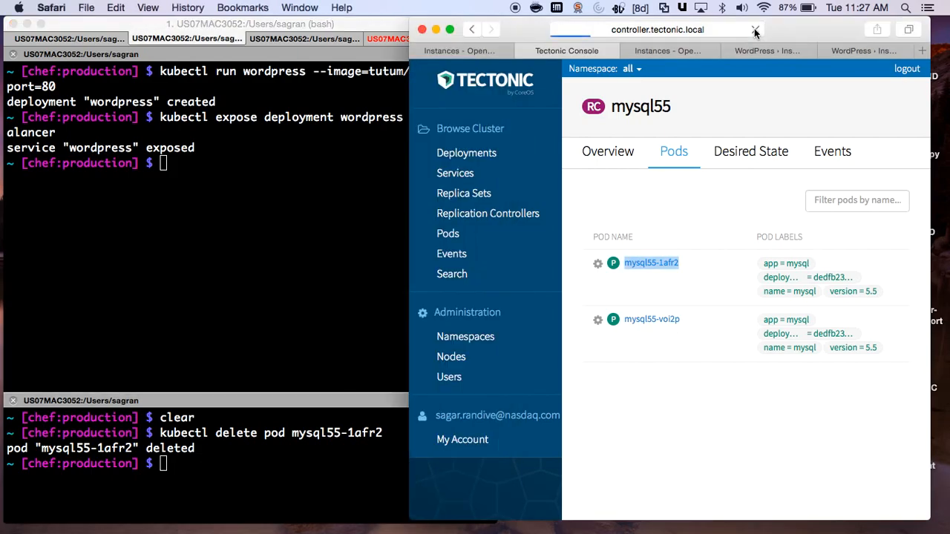
- Reopen mysql55's Pods tab, now listing mysql55-jspd3 and mysql55-voi2p
{"action": "left_click", "coordinate": [488, 213]}
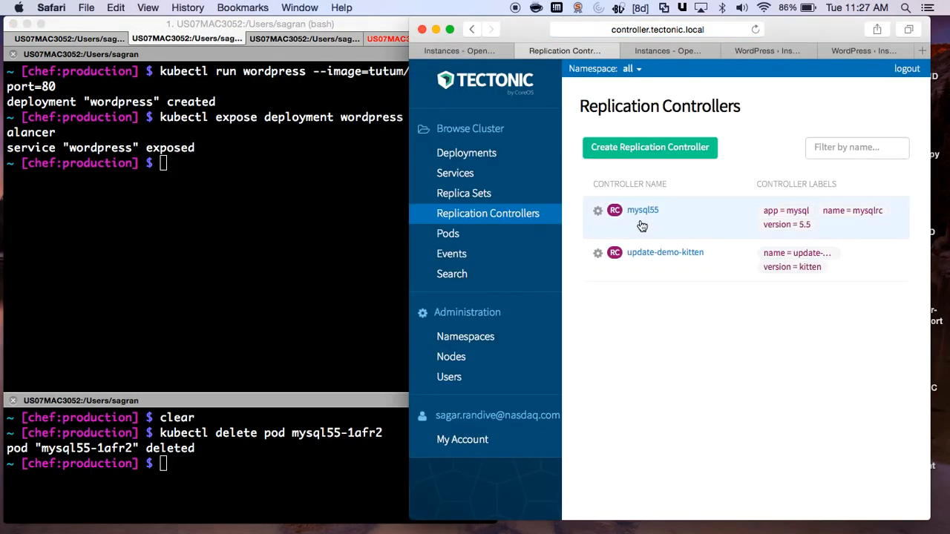
{"action": "left_click", "coordinate": [642, 210]}
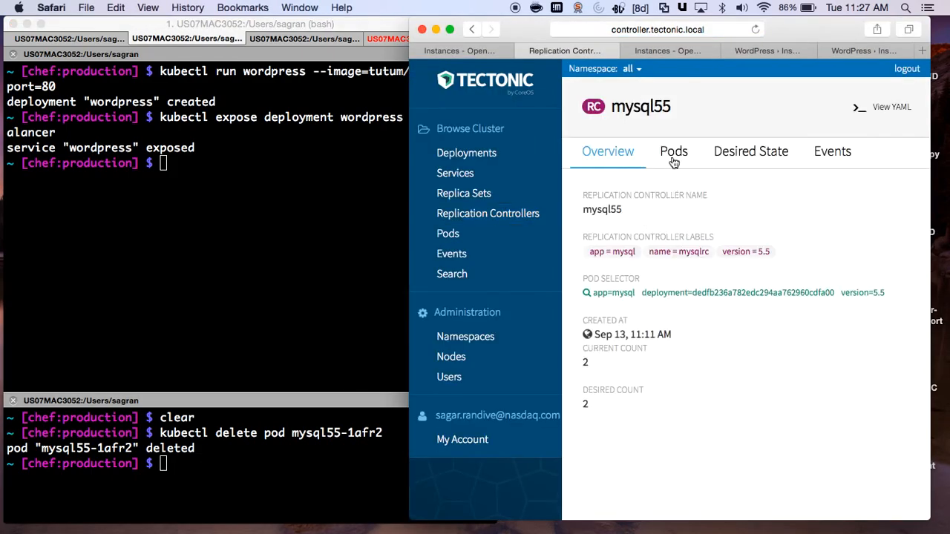
{"action": "left_click", "coordinate": [673, 151]}
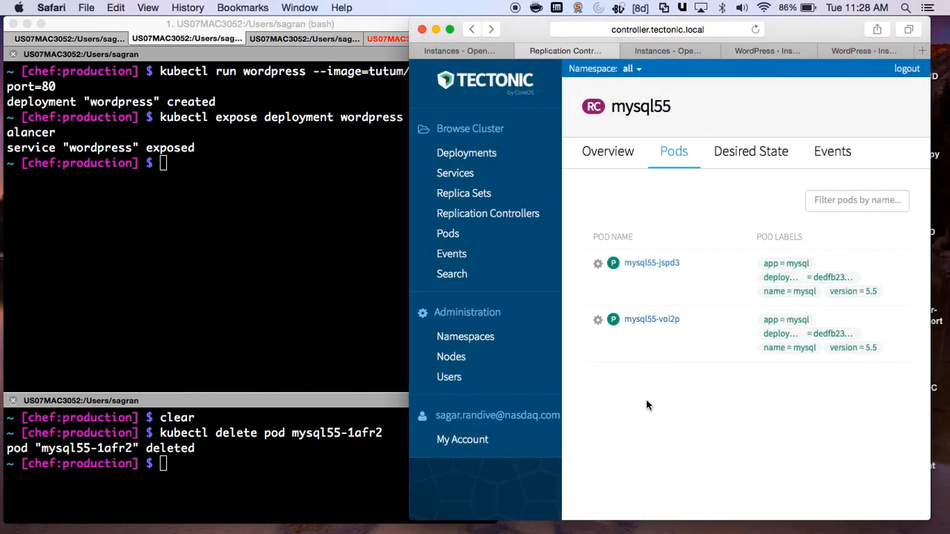
- Edit the recalled 'kubectl scale rc mysql55 --replicas=2' command to use 4 replicas
{"action": "left_click", "coordinate": [215, 464]}
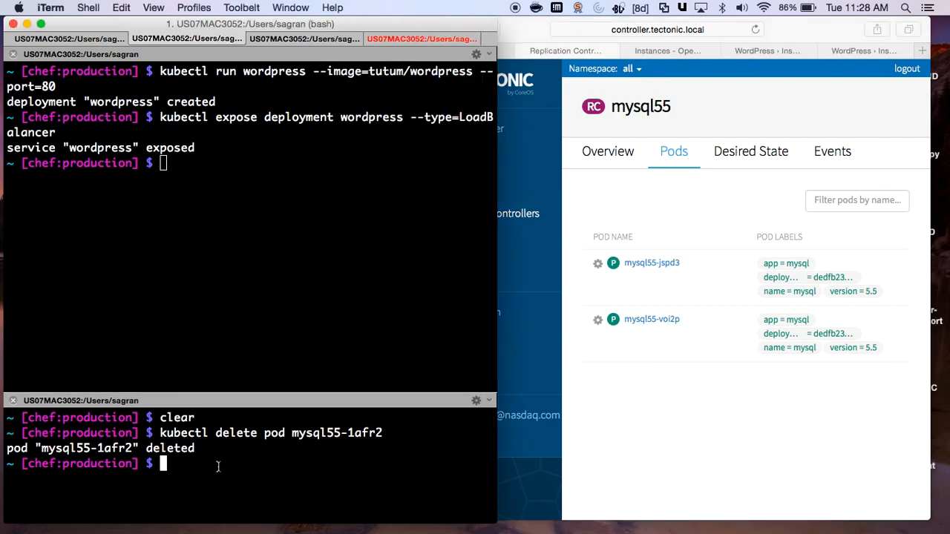
{"action": "mouse_move", "coordinate": [289, 316]}
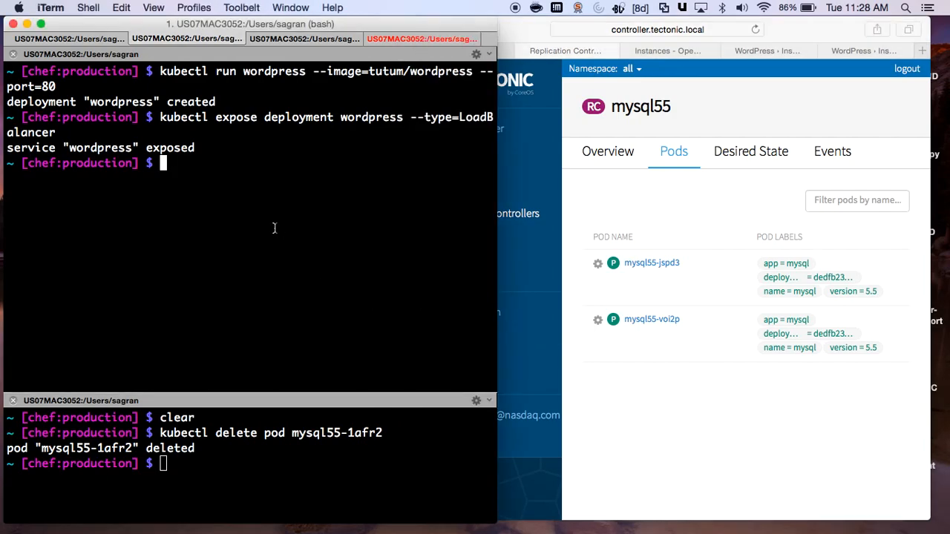
{"action": "mouse_move", "coordinate": [255, 266]}
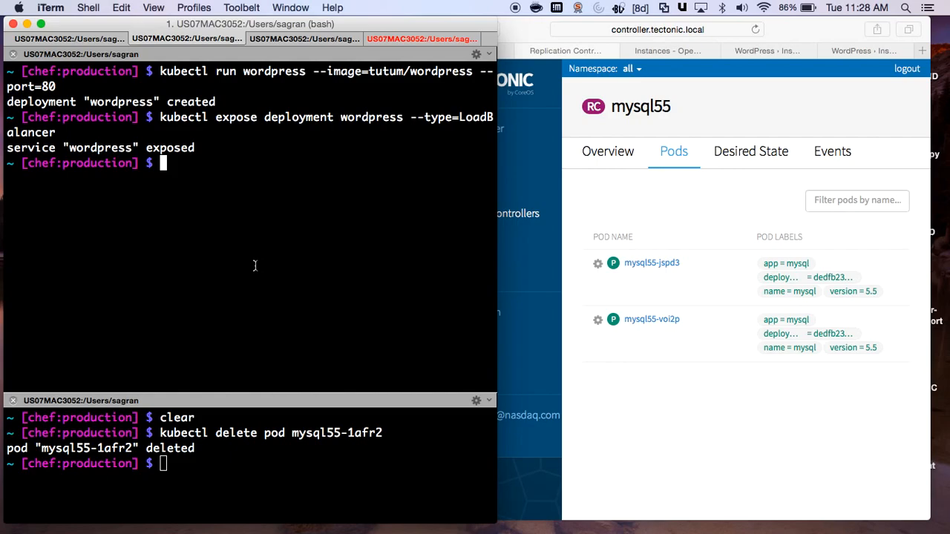
{"action": "key", "text": "ctrl+r"}
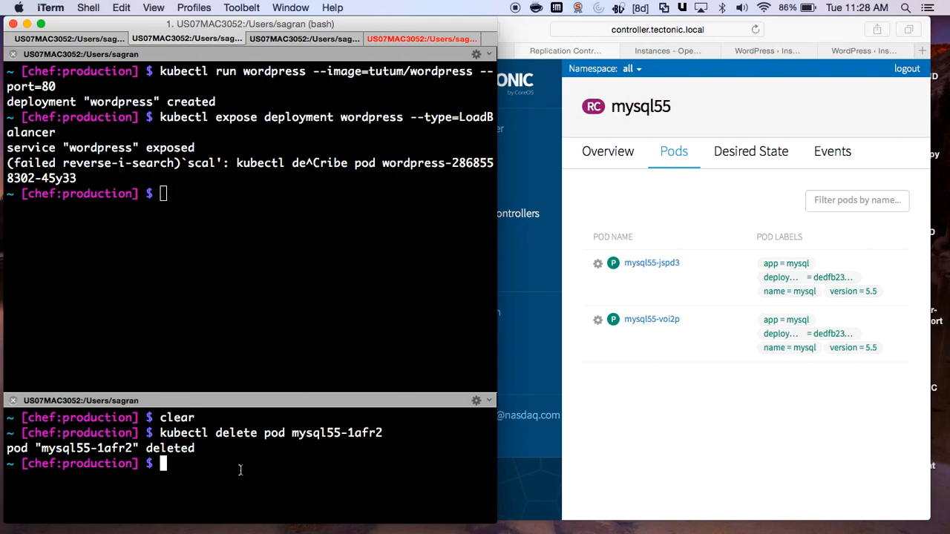
{"action": "type", "text": "kubectl scale rc mysql55 --replicas=2"}
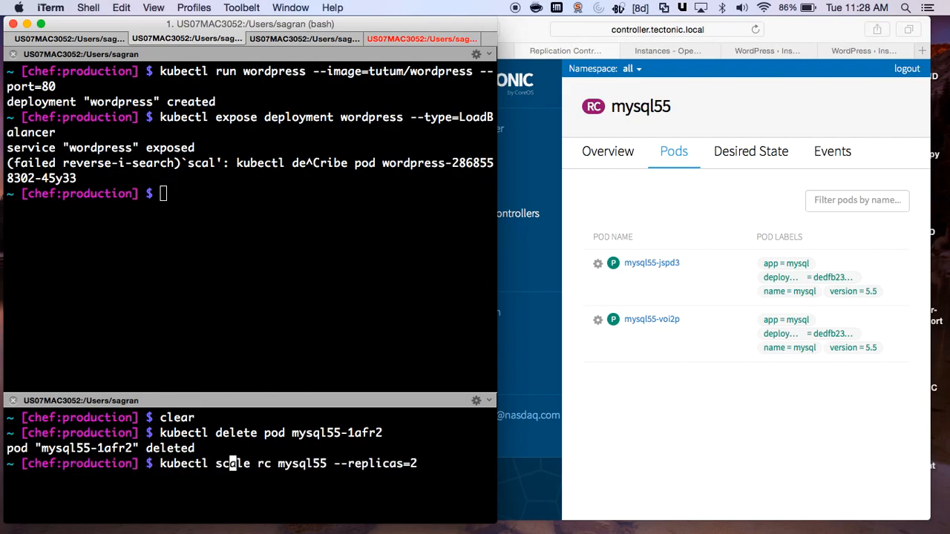
{"action": "key", "text": "Backspace"}
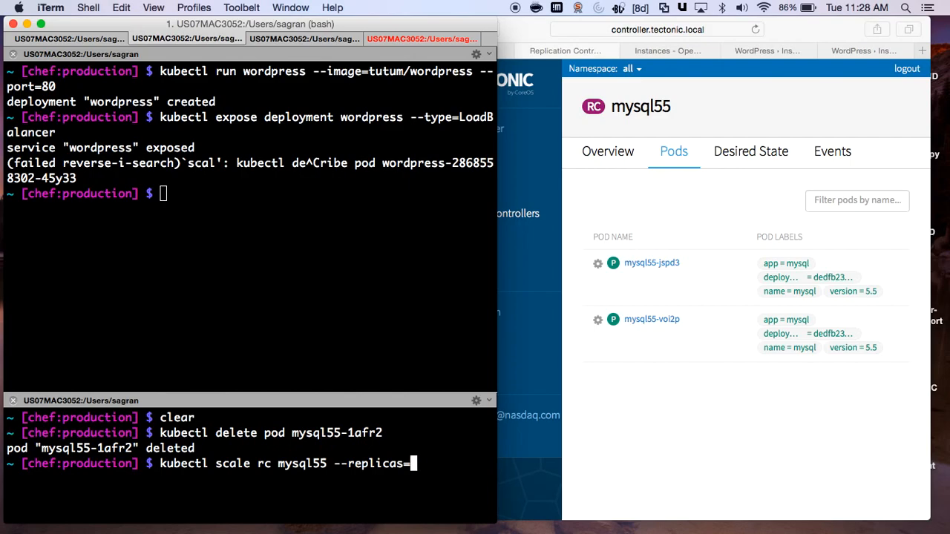
{"action": "type", "text": "4"}
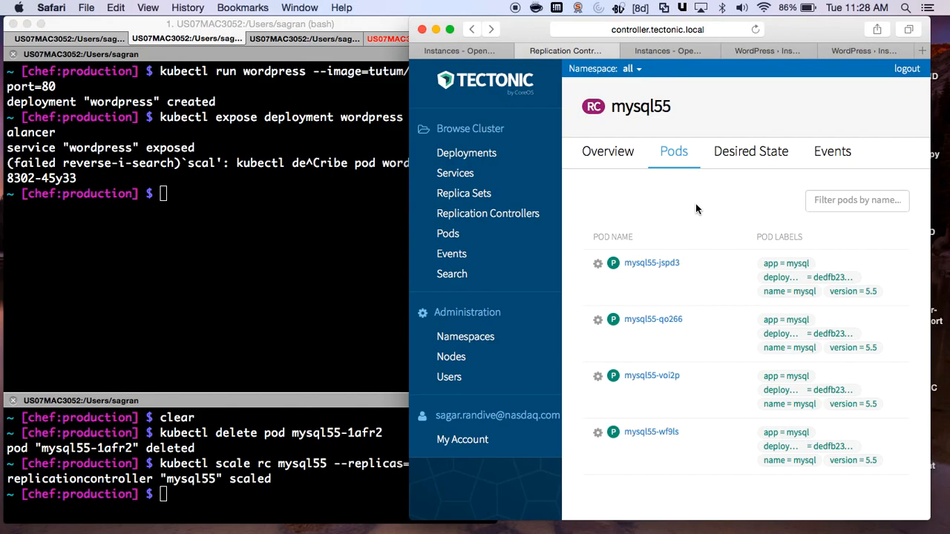
{"action": "mouse_move", "coordinate": [553, 115]}
{"action": "type", "text": "kubectl rolling-update mysql55 mysql57 --update-period=10s --image=mysql/mysql-server:latest"}
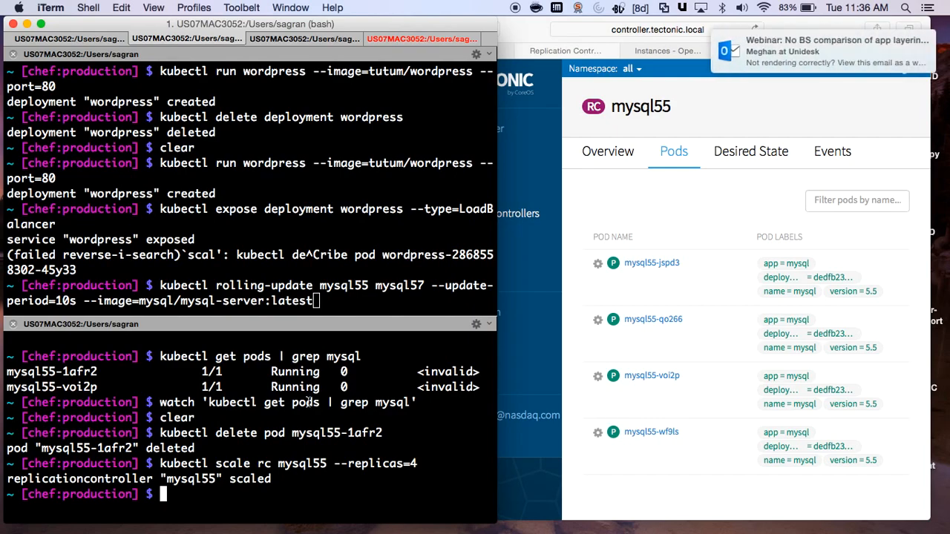
- Start the mysql55-to-mysql57 rolling update (10s period, mysql/mysql-server:latest) while watching mysql pods
{"action": "type", "text": "watch"}
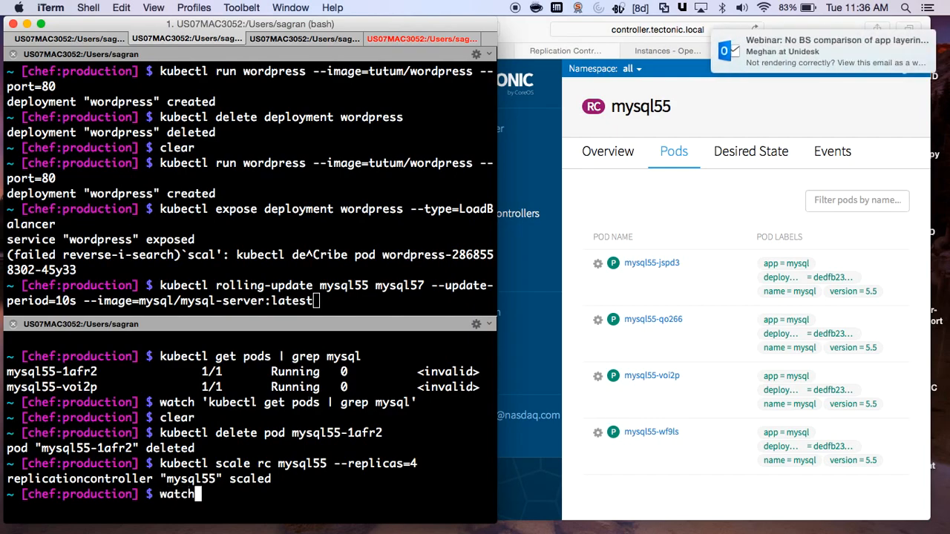
{"action": "type", "text": "'kubectl get pods"}
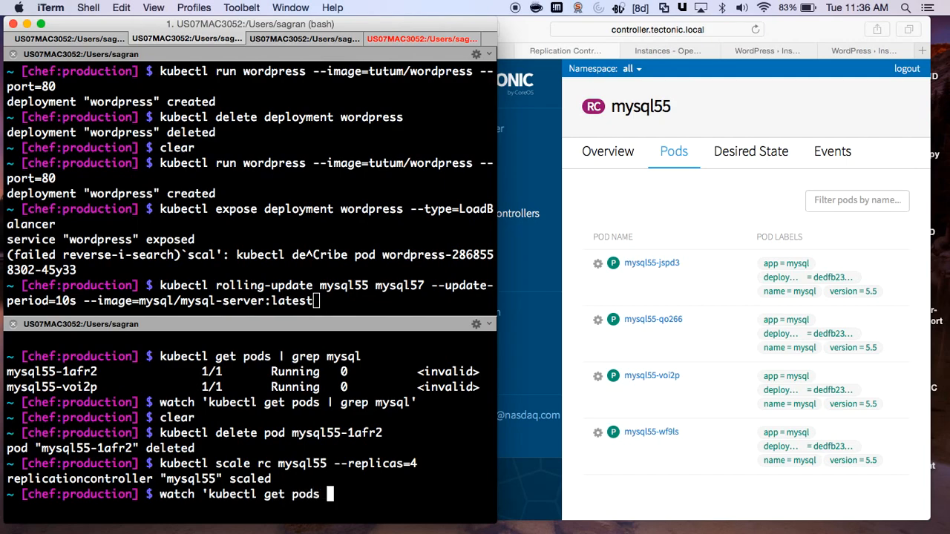
{"action": "type", "text": "| grep mysql"}
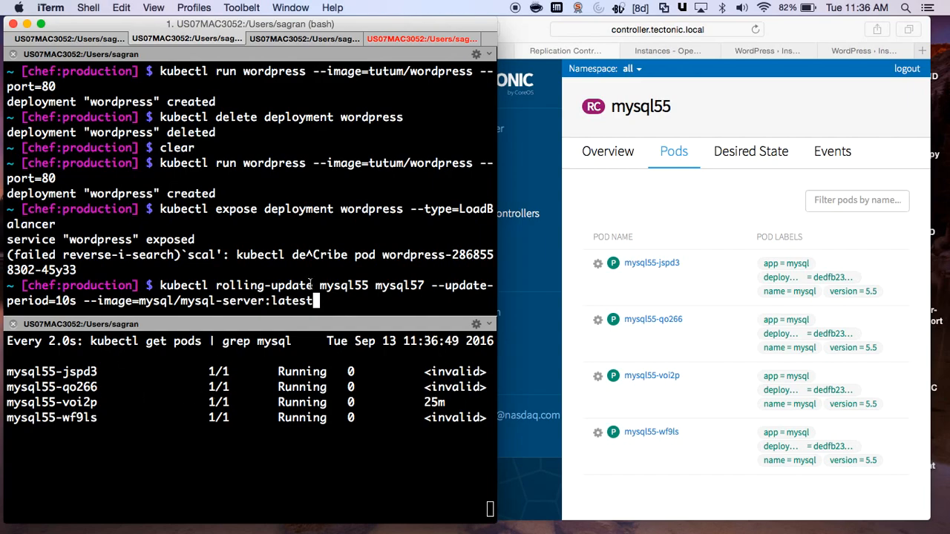
{"action": "key", "text": "Return"}
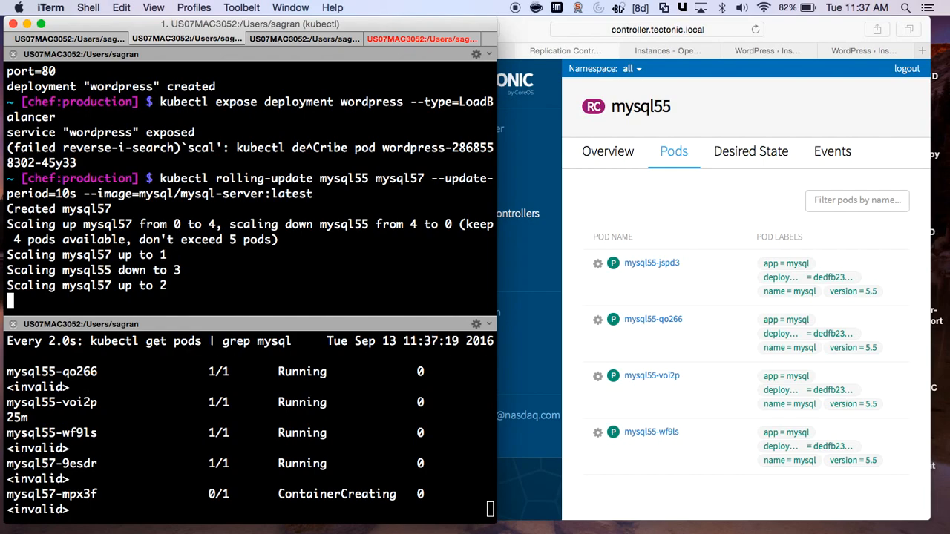
{"action": "mouse_move", "coordinate": [883, 274]}
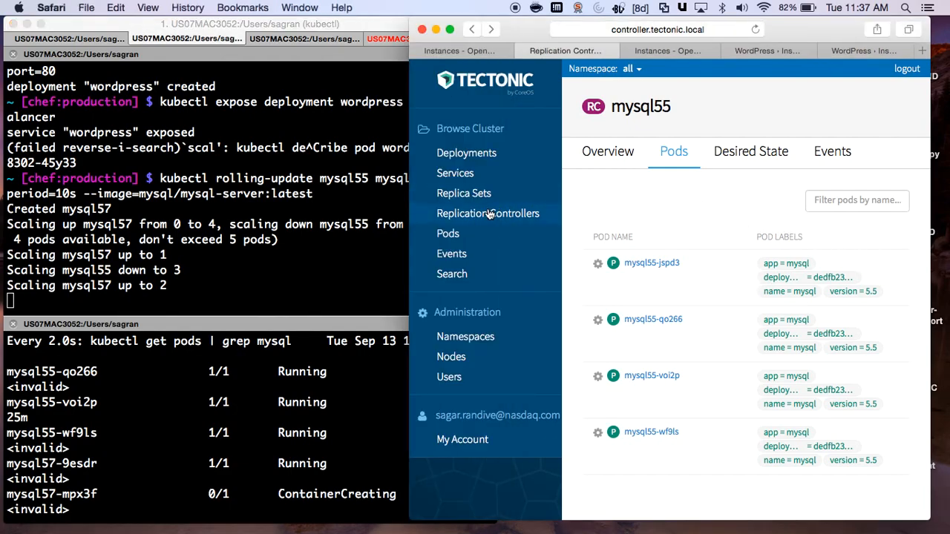
- View the mysql57 replication controller's Pods tab to watch its new pods appear
{"action": "left_click", "coordinate": [487, 213]}
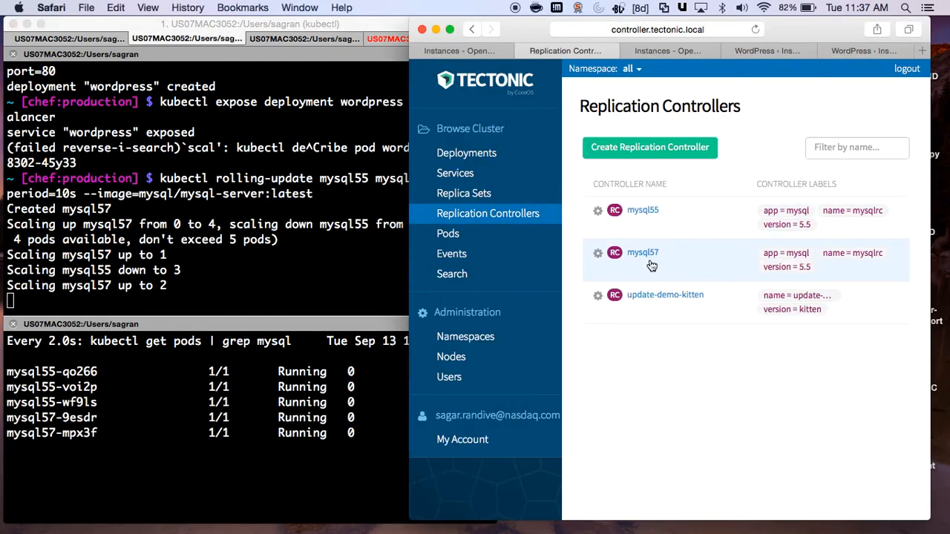
{"action": "mouse_move", "coordinate": [668, 265]}
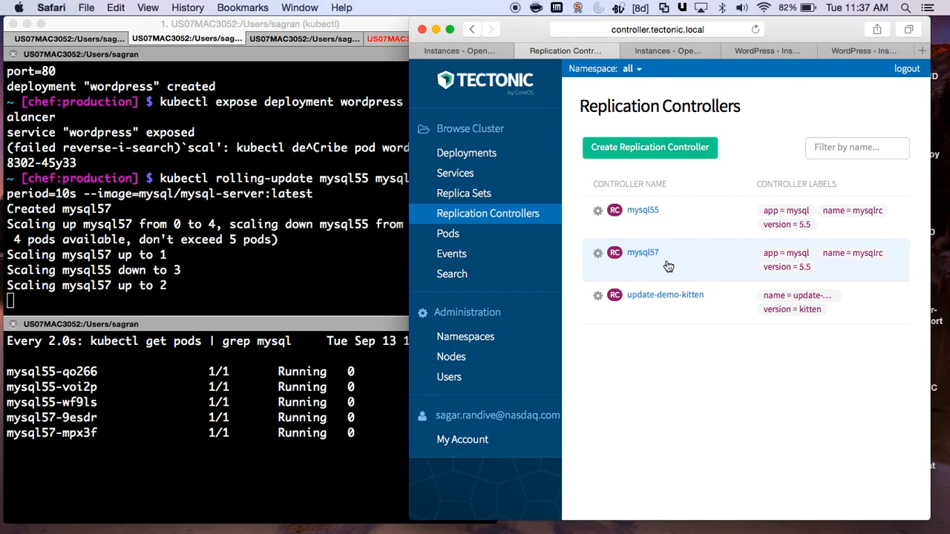
{"action": "left_click", "coordinate": [643, 252]}
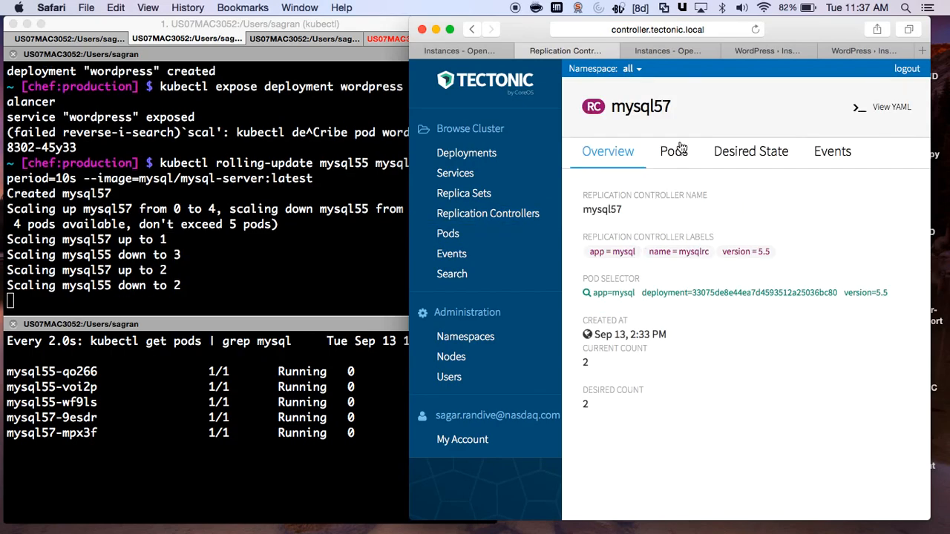
{"action": "left_click", "coordinate": [674, 151]}
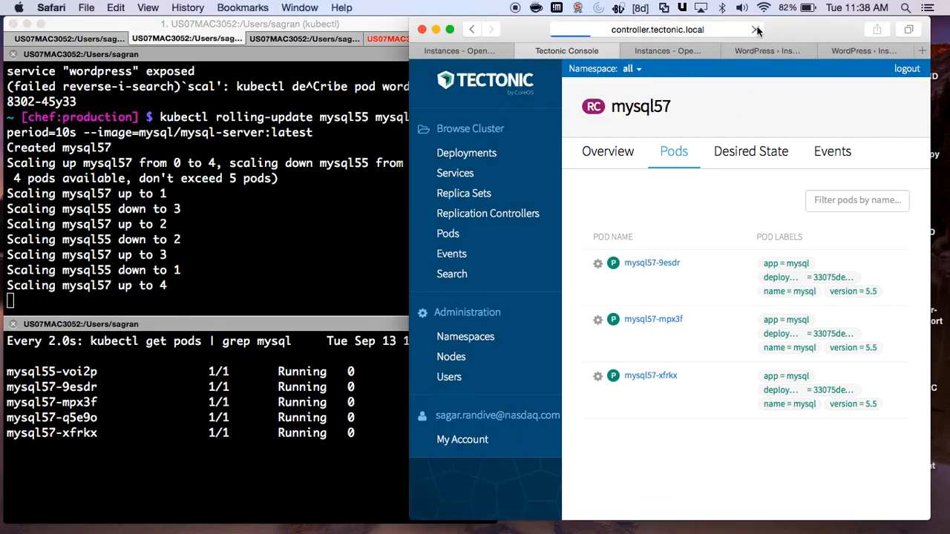
- Check the mysql55 controller's Pods tab for any remaining pods
{"action": "left_click", "coordinate": [487, 213]}
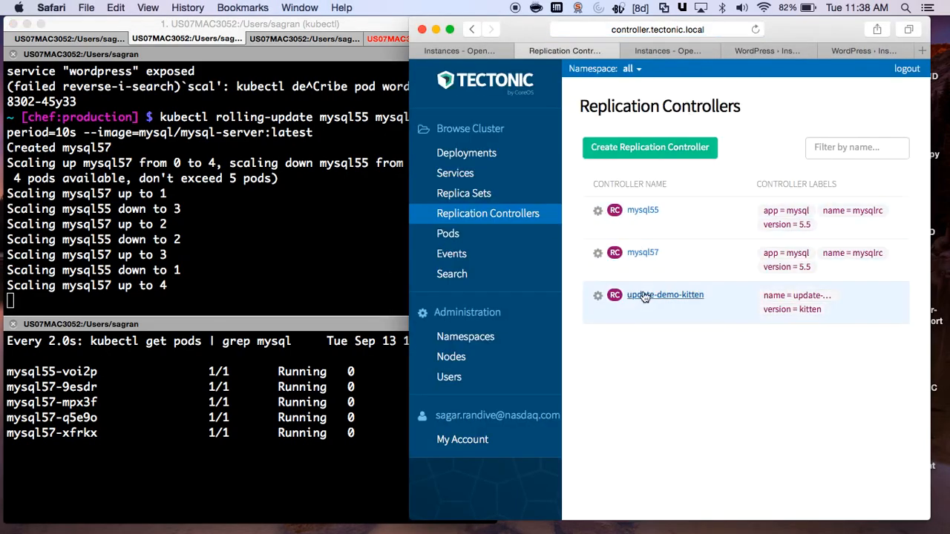
{"action": "left_click", "coordinate": [642, 253]}
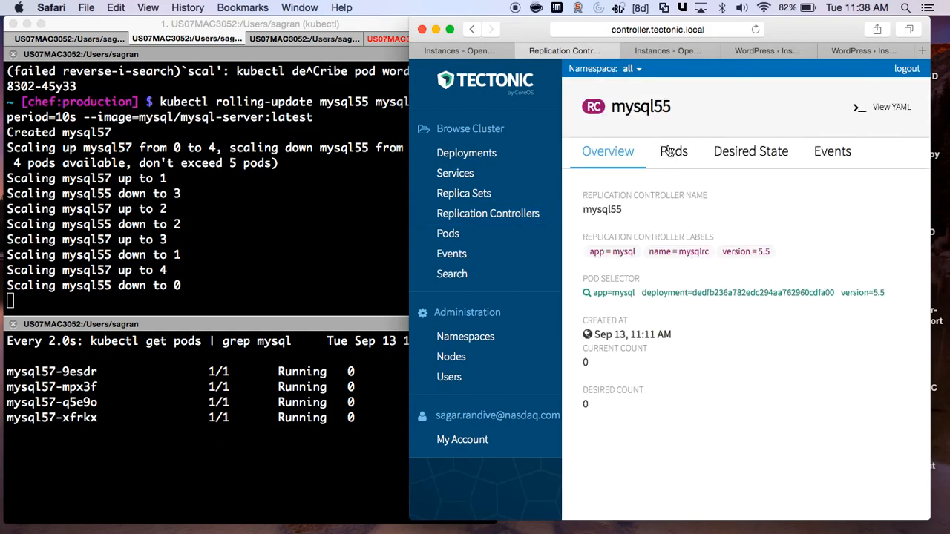
{"action": "left_click", "coordinate": [674, 152]}
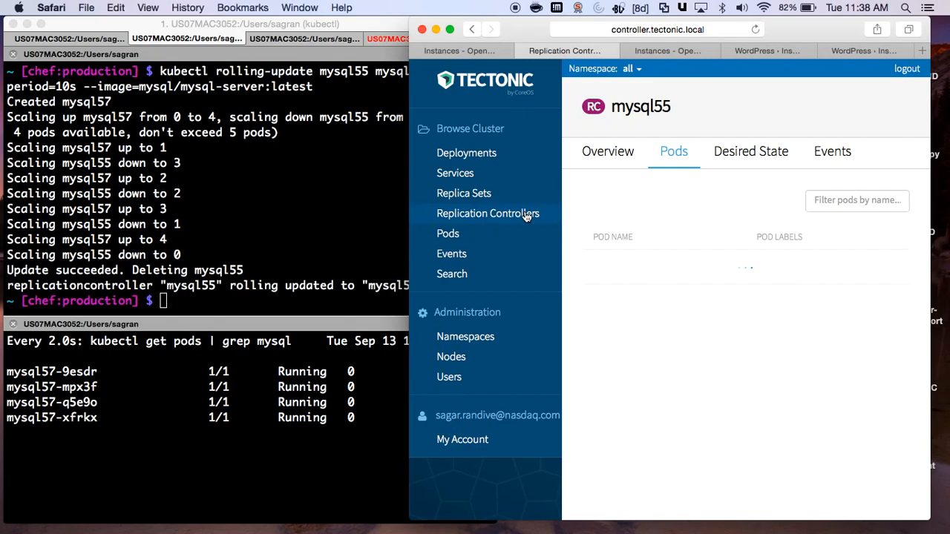
- Verify that mysql57 now lists four running pods
{"action": "left_click", "coordinate": [488, 213]}
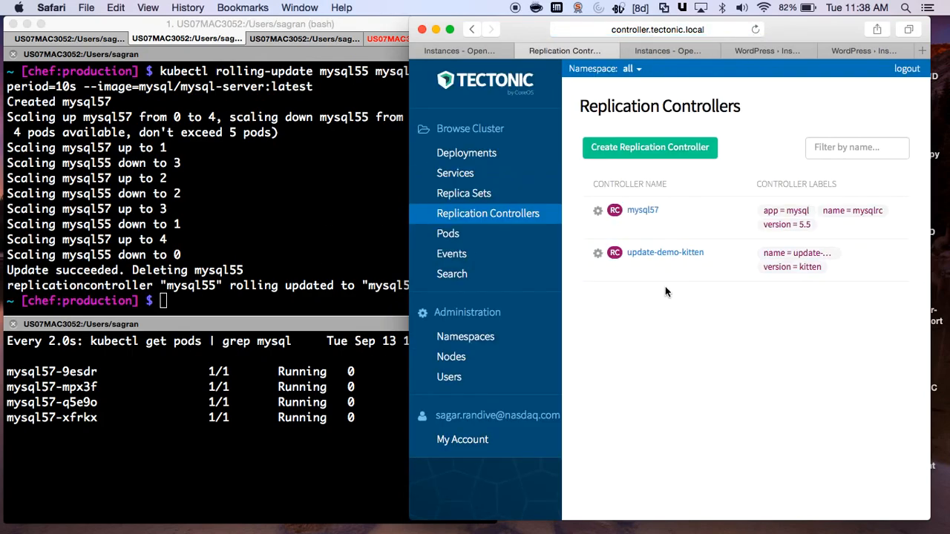
{"action": "mouse_move", "coordinate": [656, 327]}
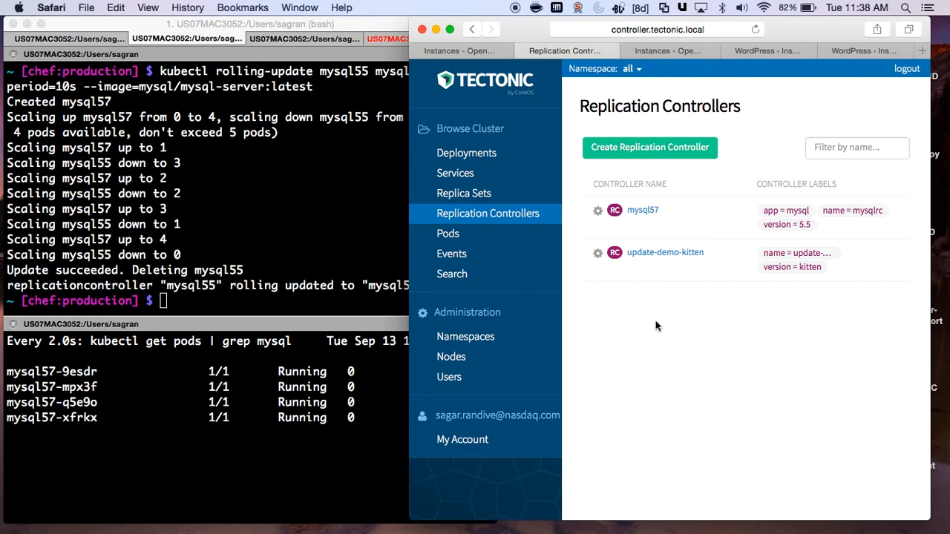
{"action": "left_click", "coordinate": [642, 210]}
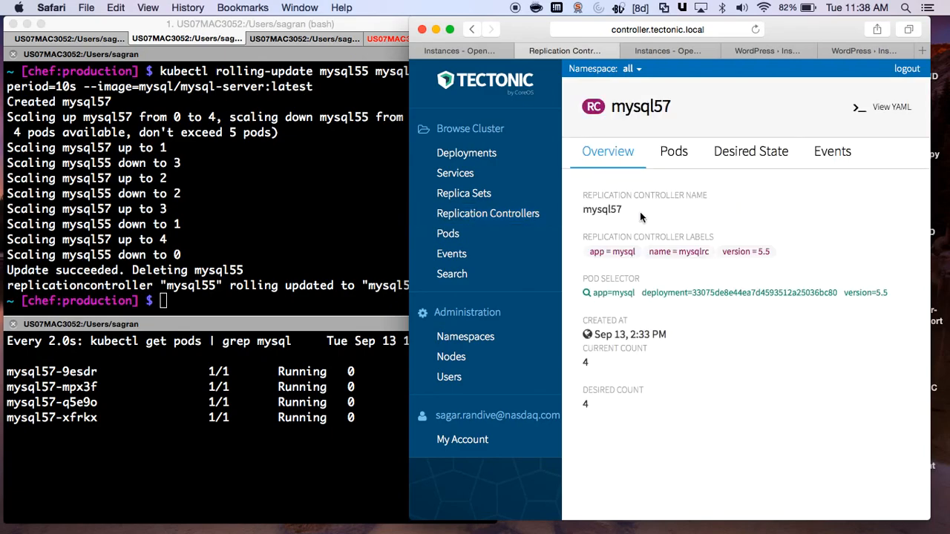
{"action": "left_click", "coordinate": [672, 151]}
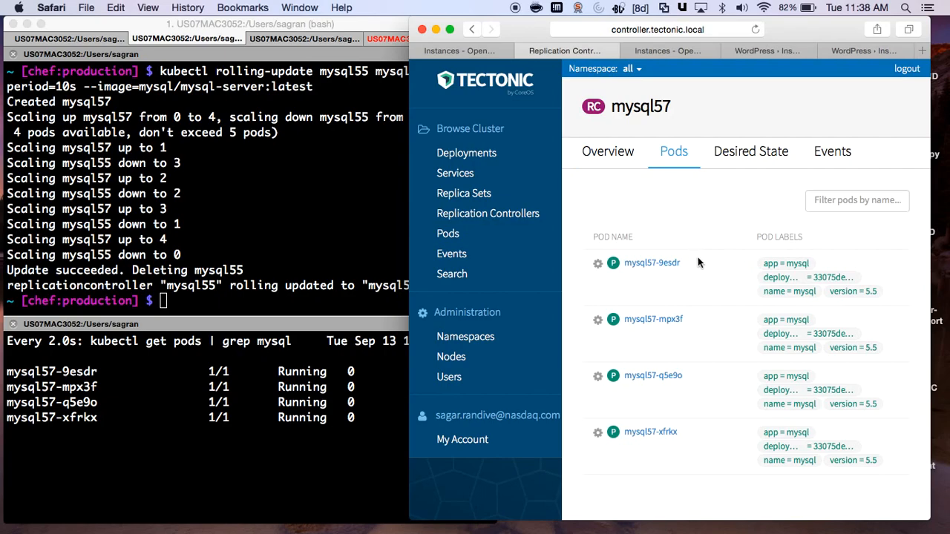
{"action": "mouse_move", "coordinate": [695, 268]}
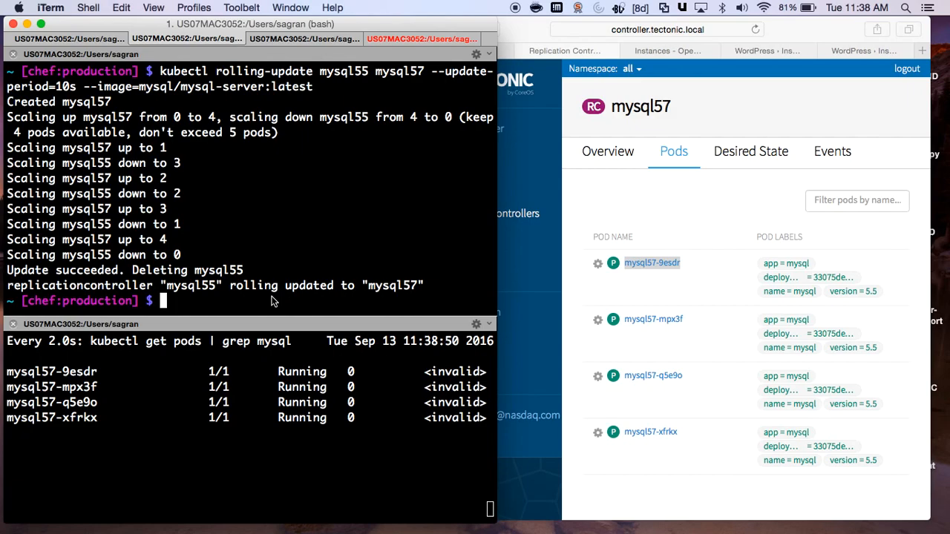
- Open a bash shell in pod mysql57-9esdr with kubectl exec -it
{"action": "type", "text": "kubectl exec"}
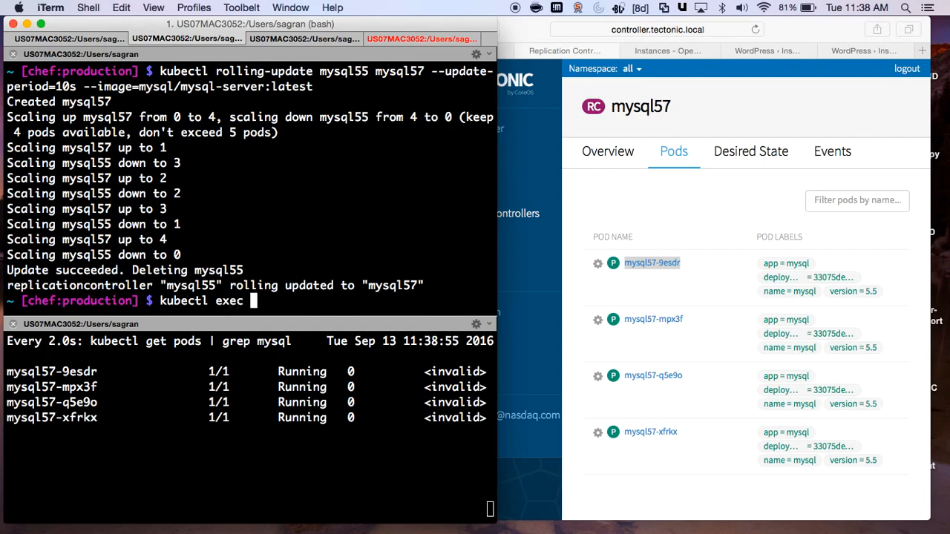
{"action": "type", "text": "-it"}
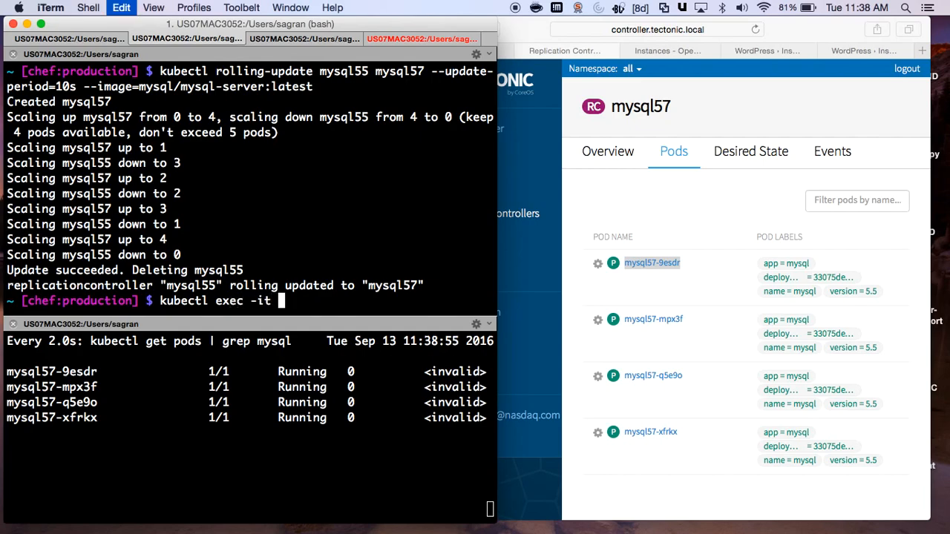
{"action": "type", "text": "mysql57-9esdr bash"}
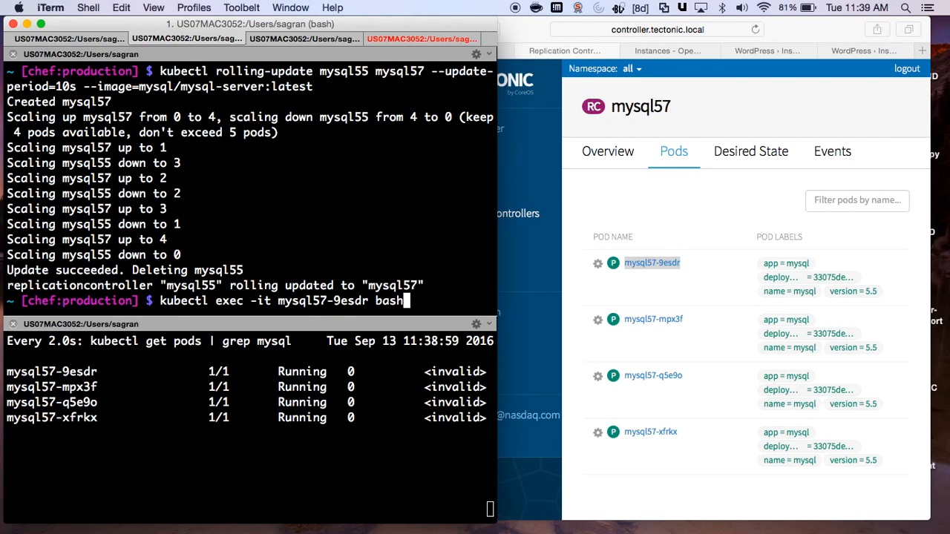
{"action": "key", "text": "Return"}
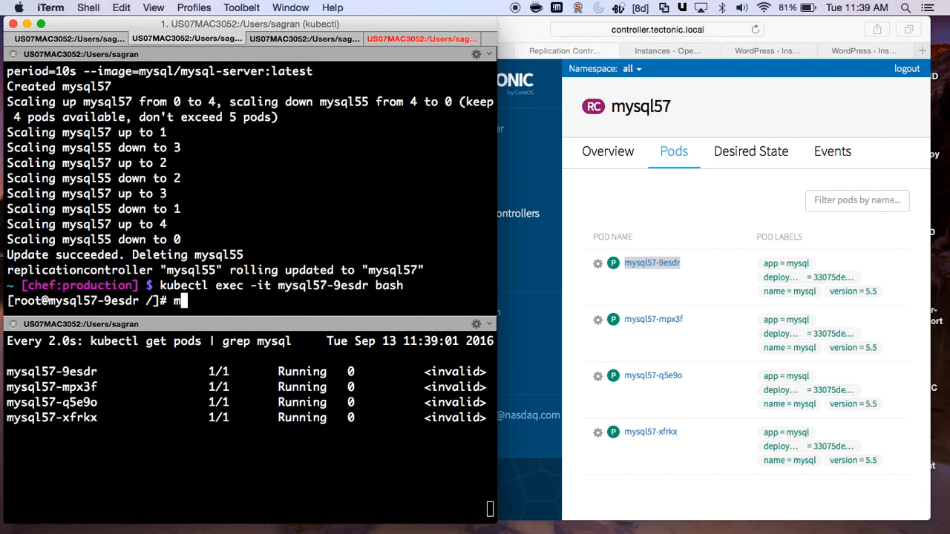
- Start a MySQL login as root with mysql -uroot -p
{"action": "type", "text": "ysql -"}
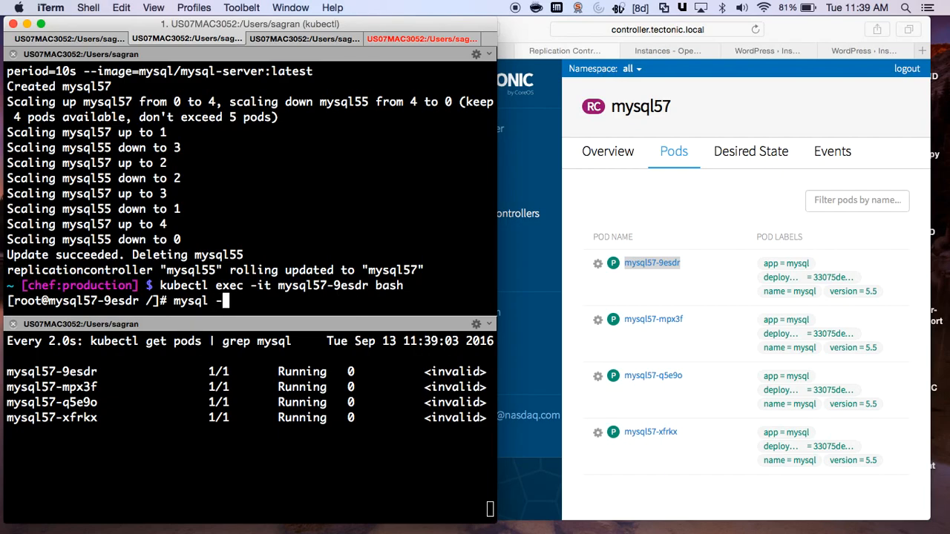
{"action": "type", "text": "uroot"}
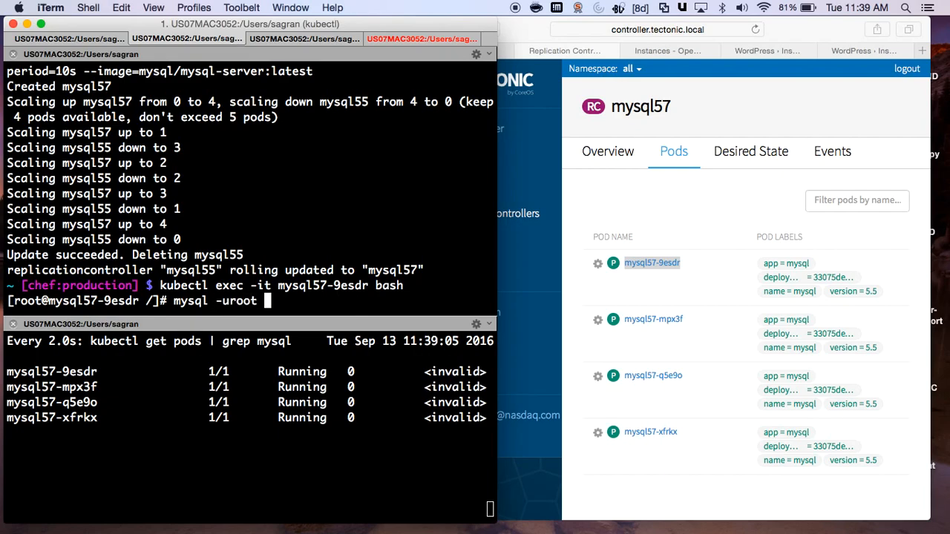
{"action": "type", "text": "-p"}
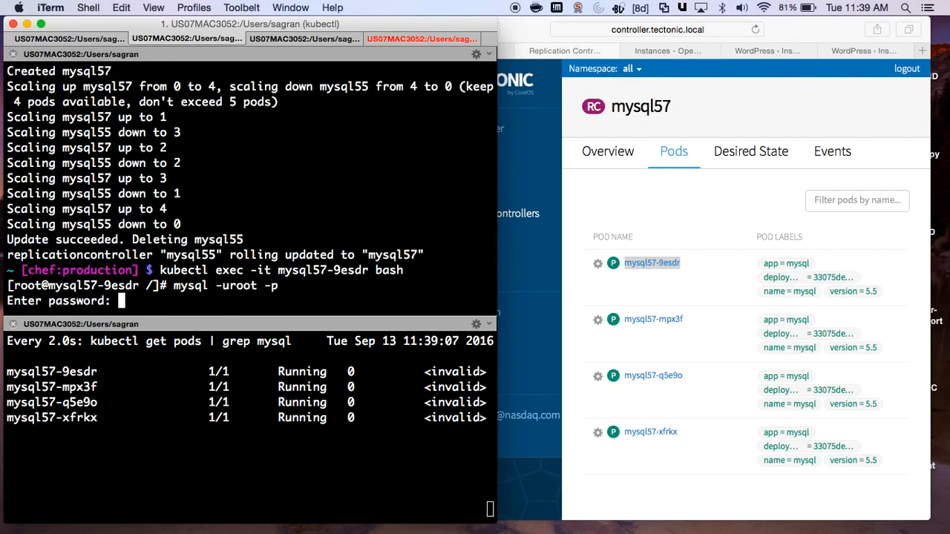